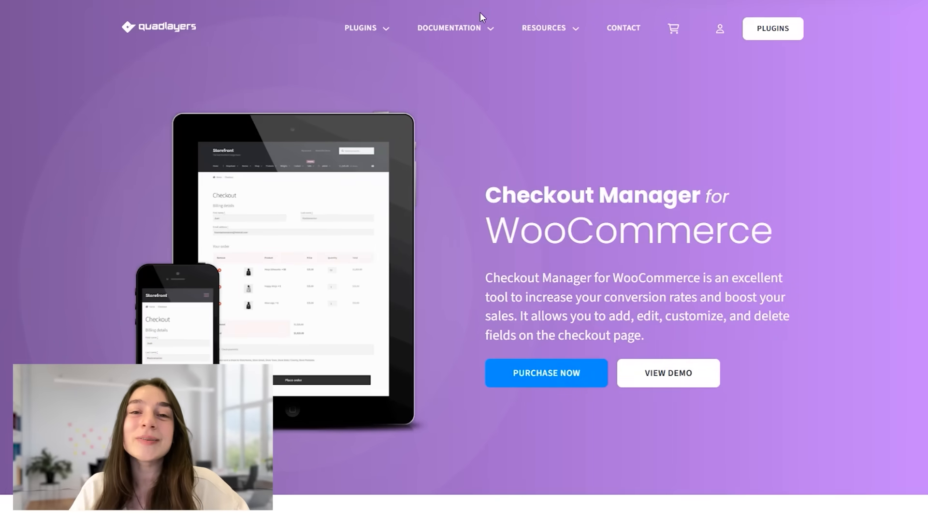
Scroll the Checkout Manager product page past the field and fee features to Edit core fields.
click(360, 28)
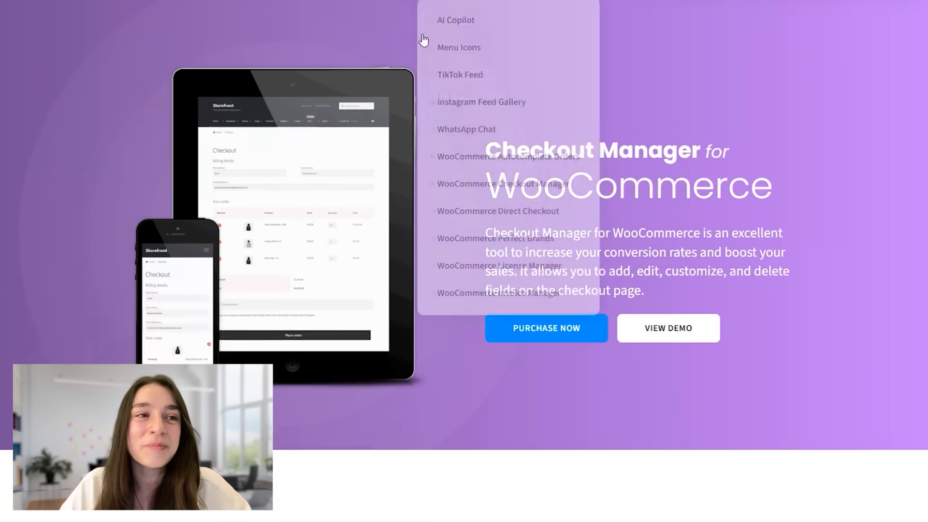
scroll(down, 3)
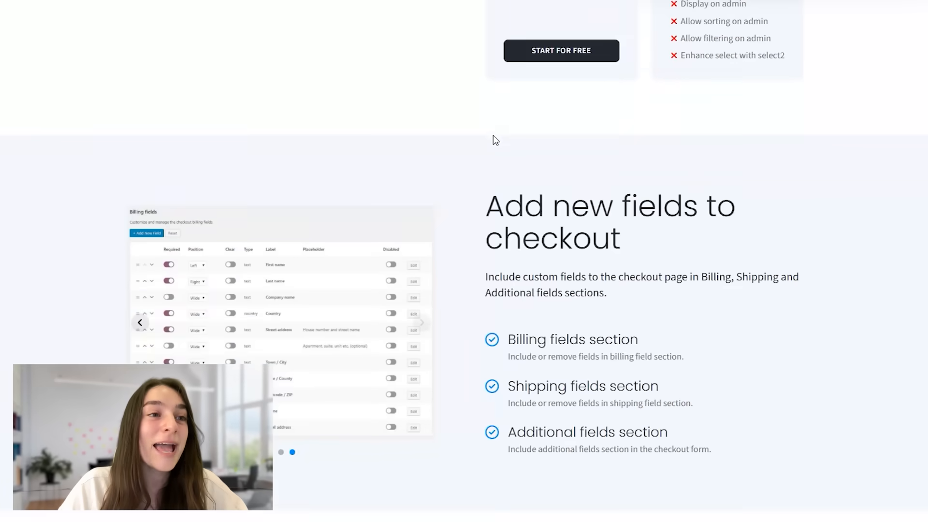
scroll(down, 3)
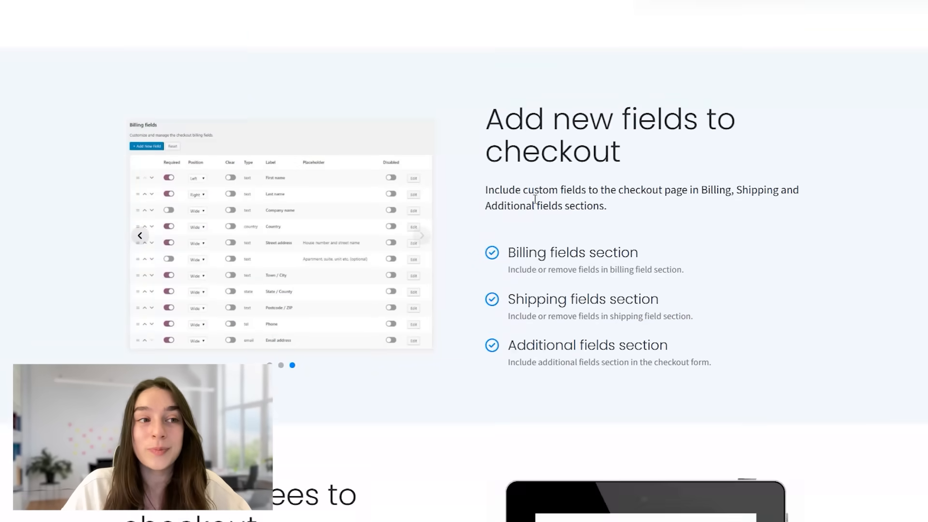
scroll(down, 3)
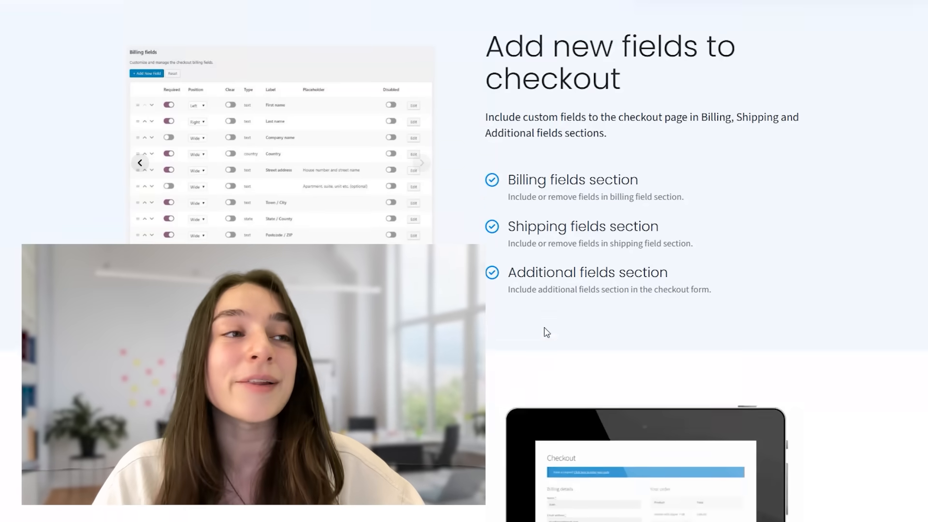
scroll(down, 3)
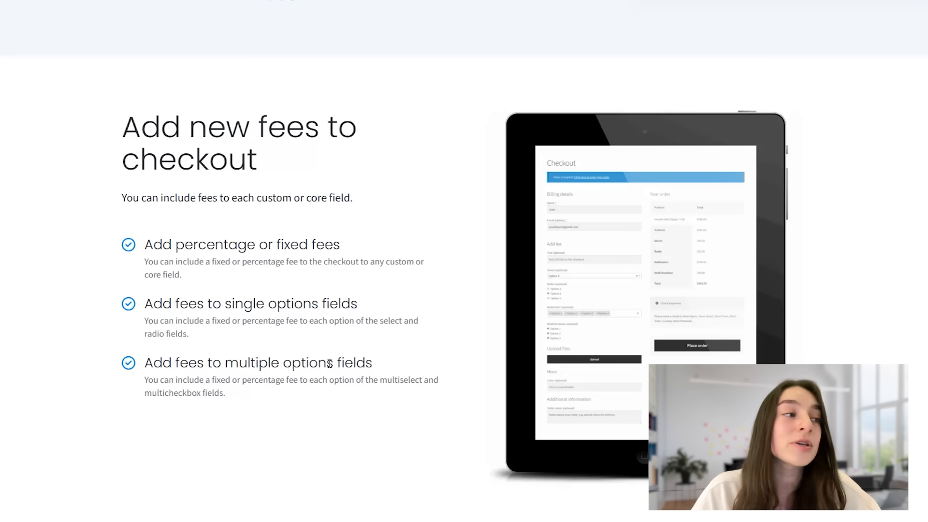
mouse_move(324, 260)
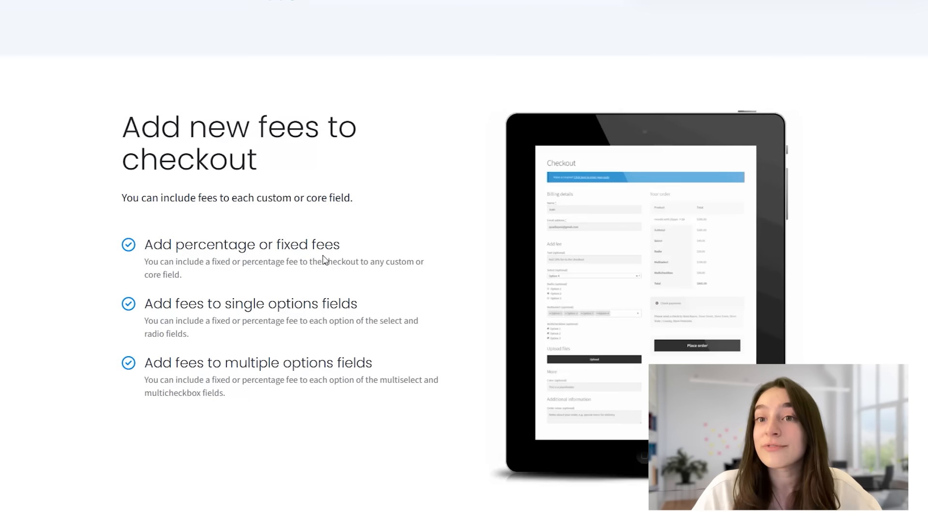
scroll(down, 3)
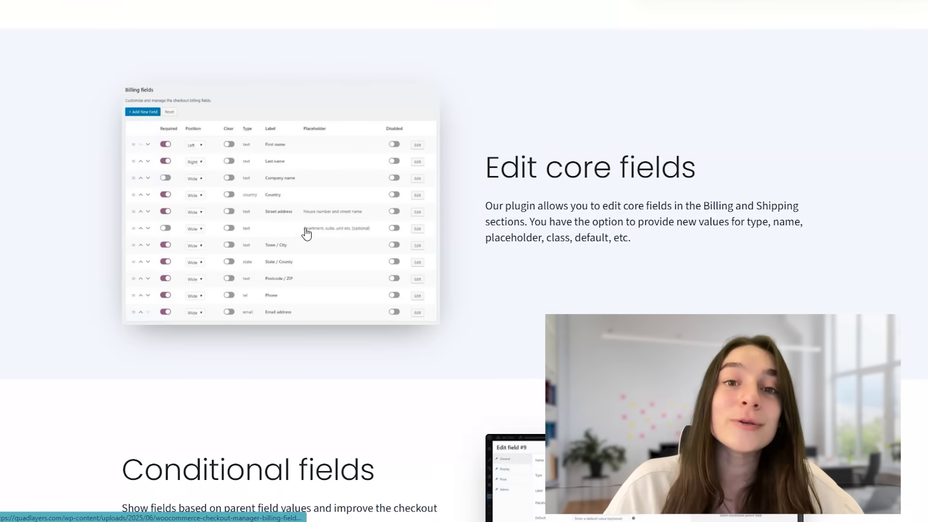
Scroll past Conditional fields, Remove checkout fields, Upload files and Edit uploaded files sections.
scroll(down, 3)
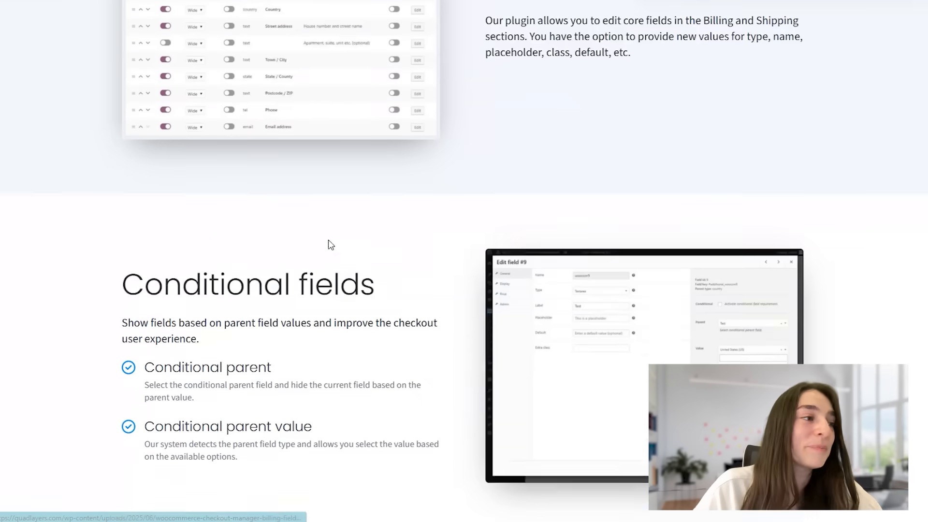
scroll(down, 3)
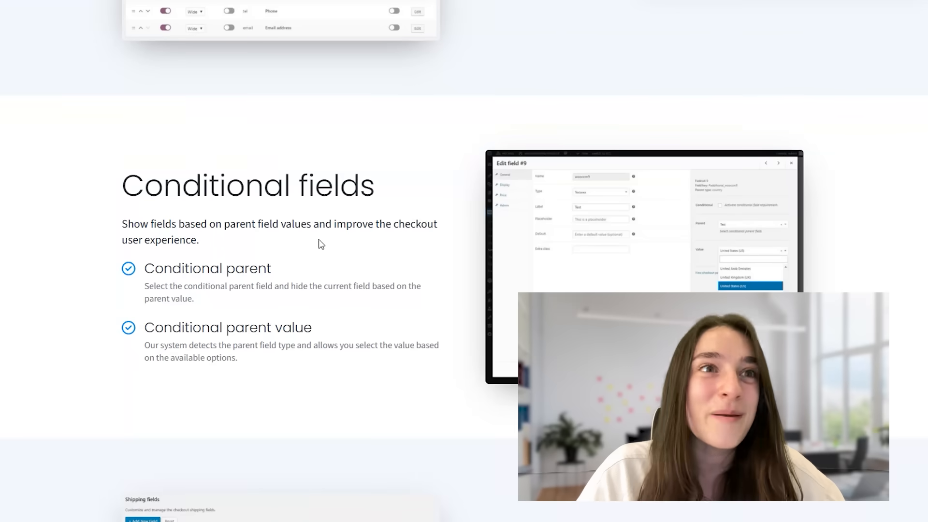
scroll(down, 3)
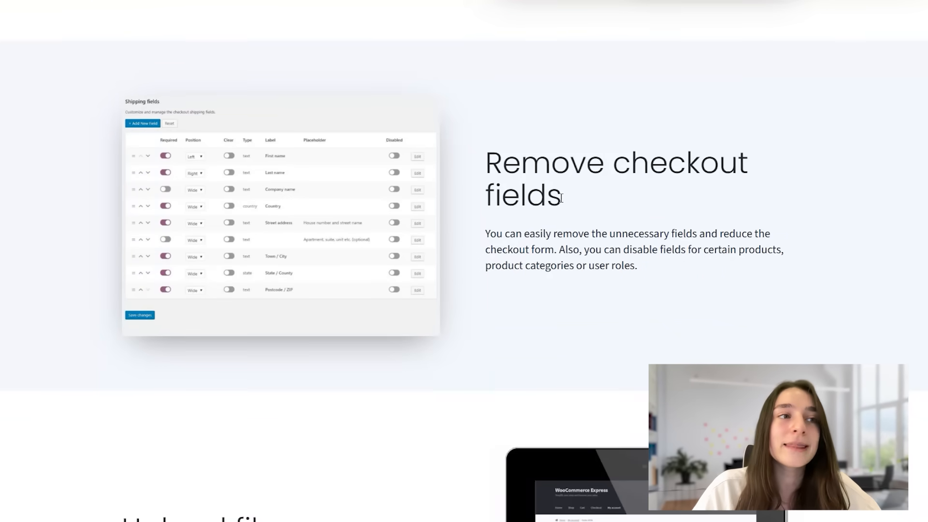
scroll(down, 3)
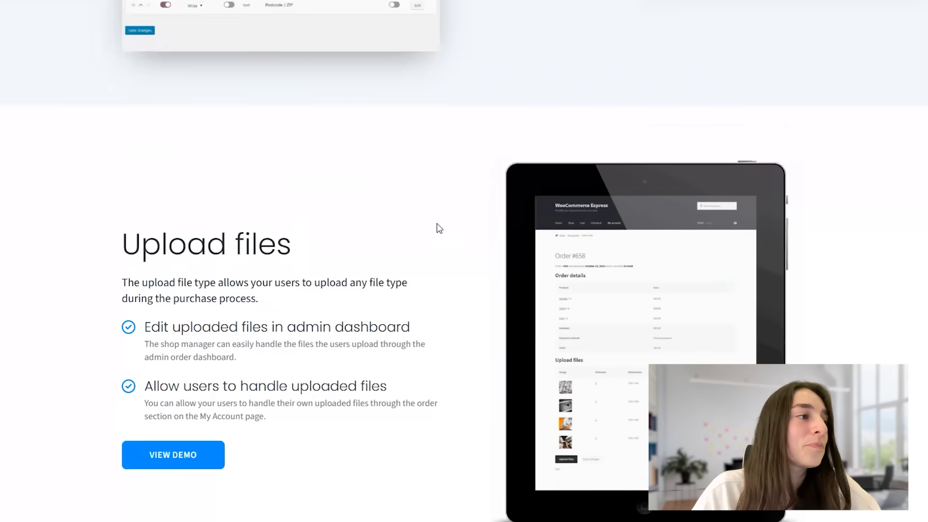
scroll(down, 3)
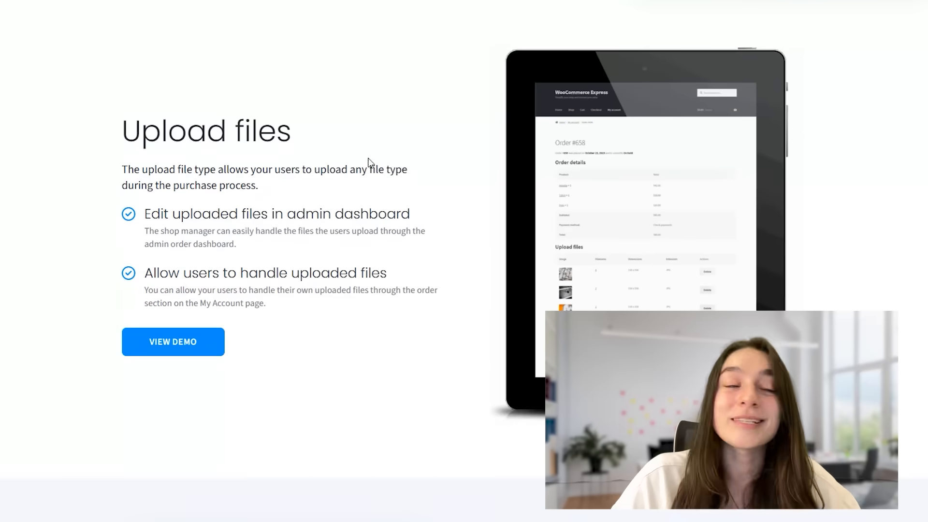
mouse_move(236, 257)
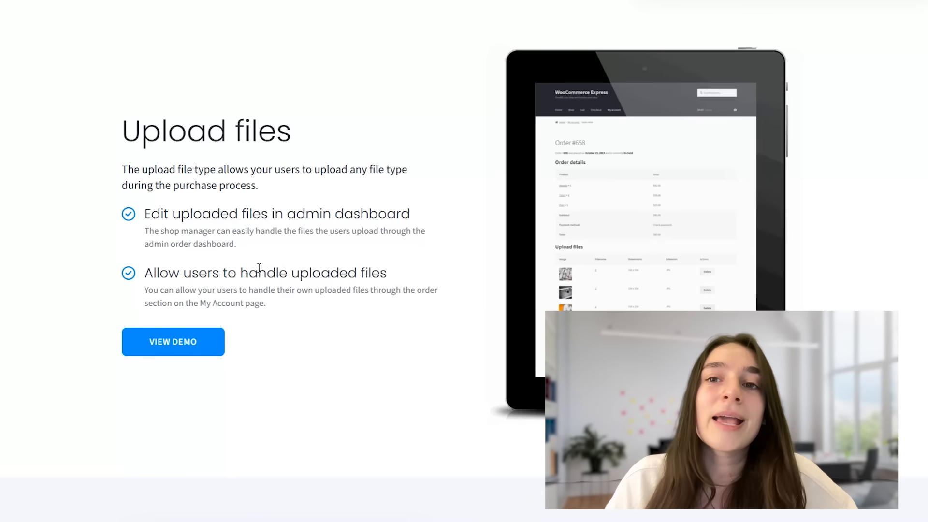
scroll(down, 3)
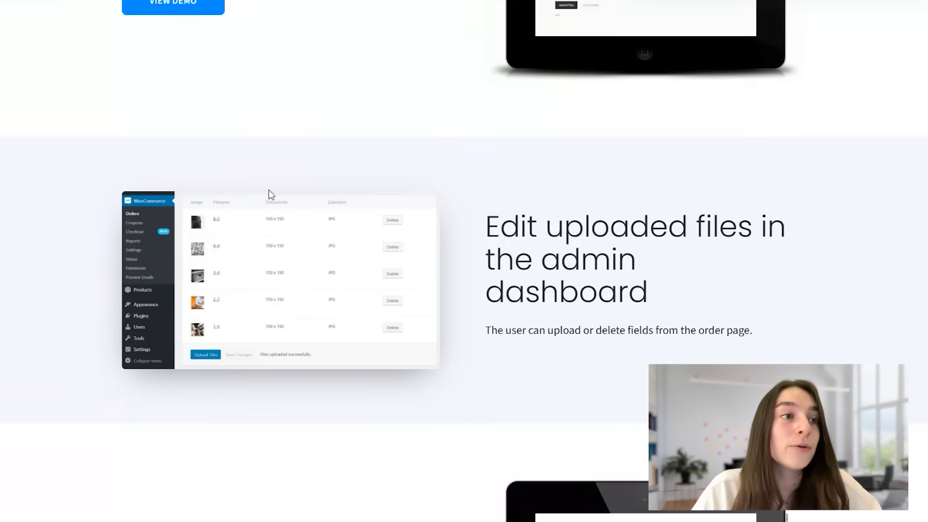
scroll(down, 3)
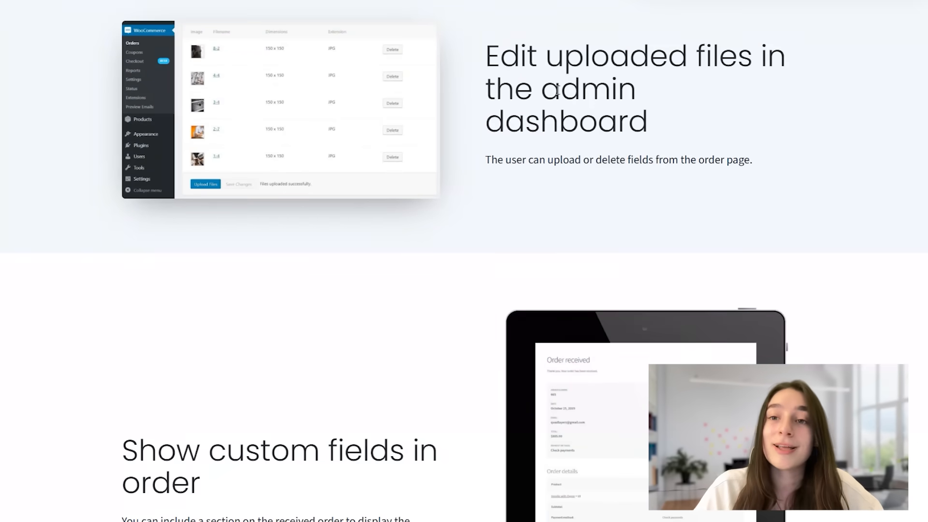
scroll(down, 3)
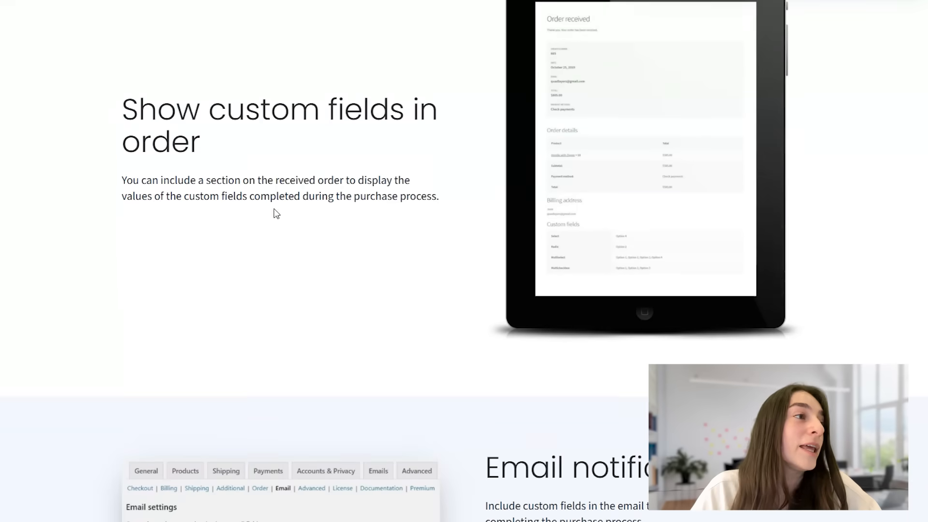
scroll(down, 3)
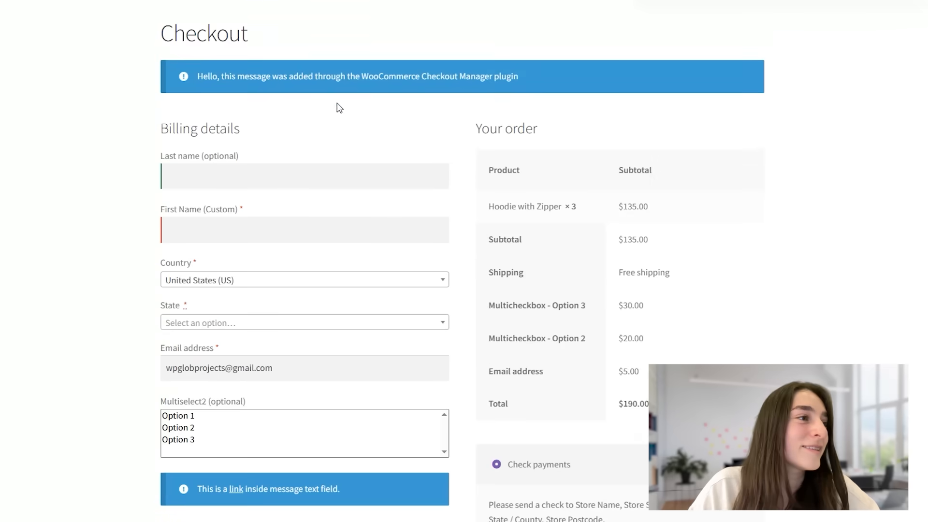
Scroll the demo checkout past Billing details to the shipping fields and Add fee section.
scroll(down, 3)
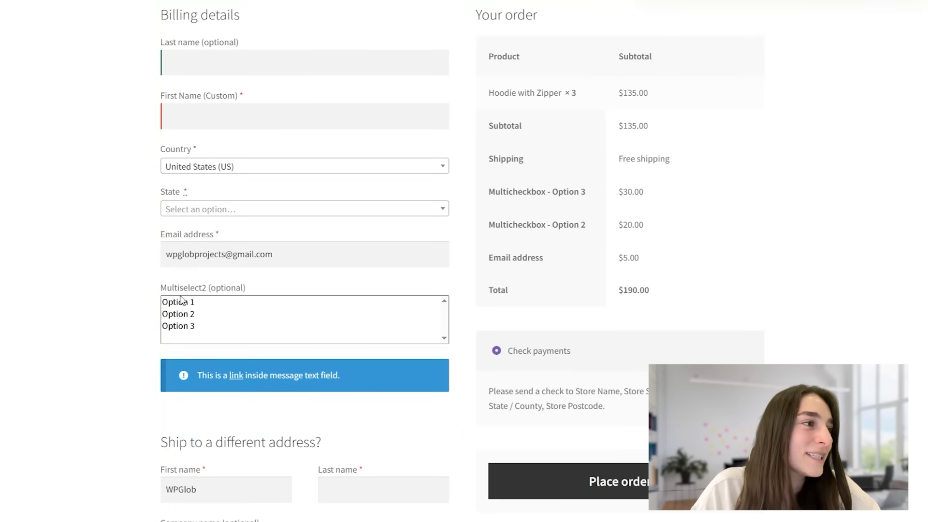
scroll(down, 3)
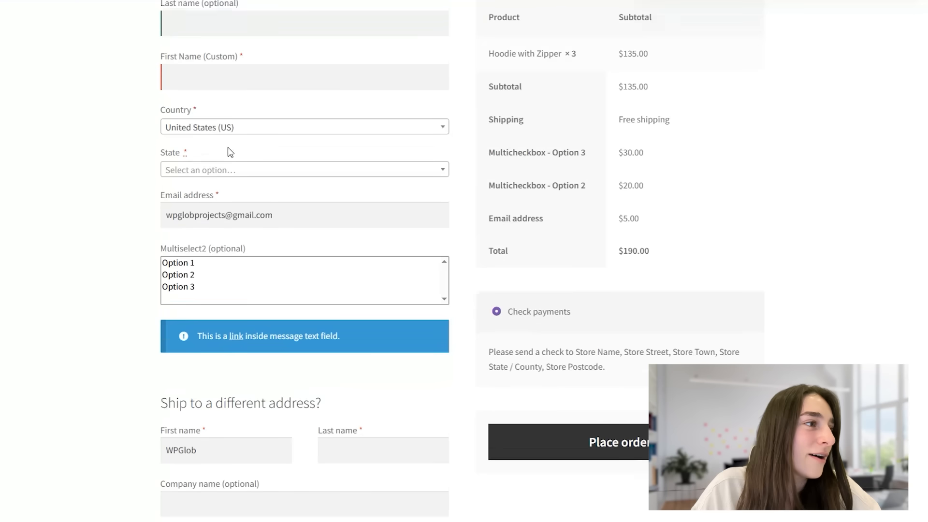
scroll(down, 3)
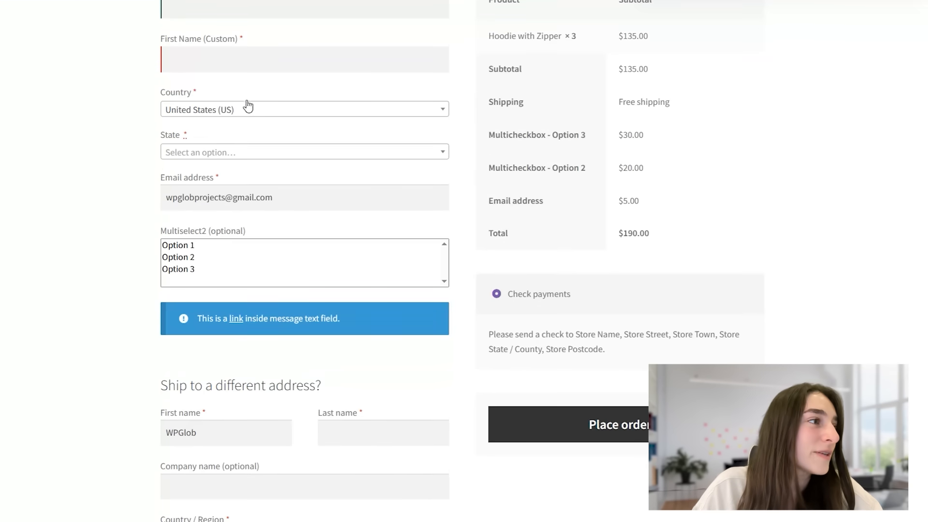
scroll(down, 3)
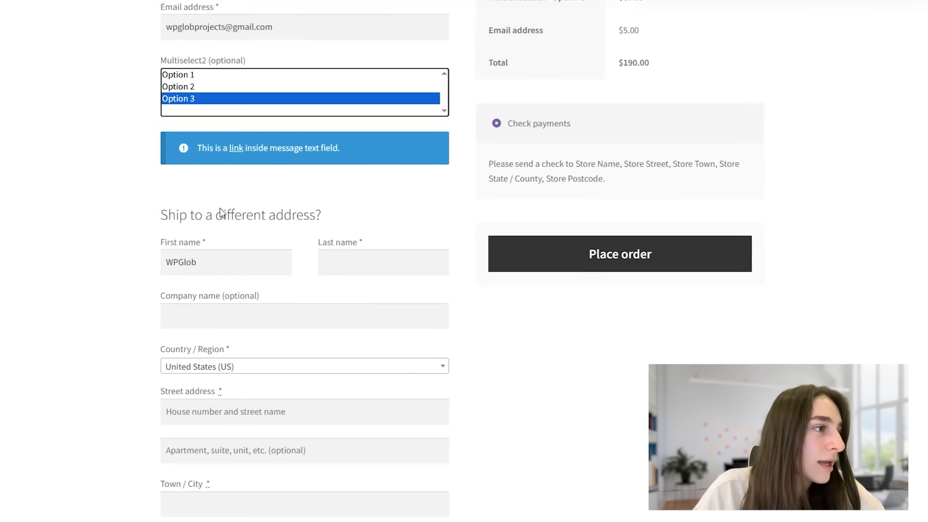
scroll(down, 3)
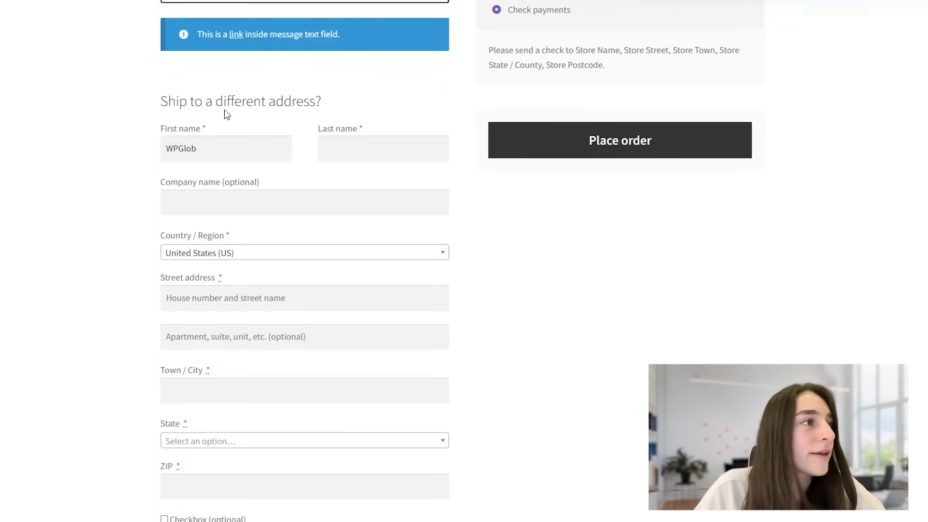
scroll(down, 3)
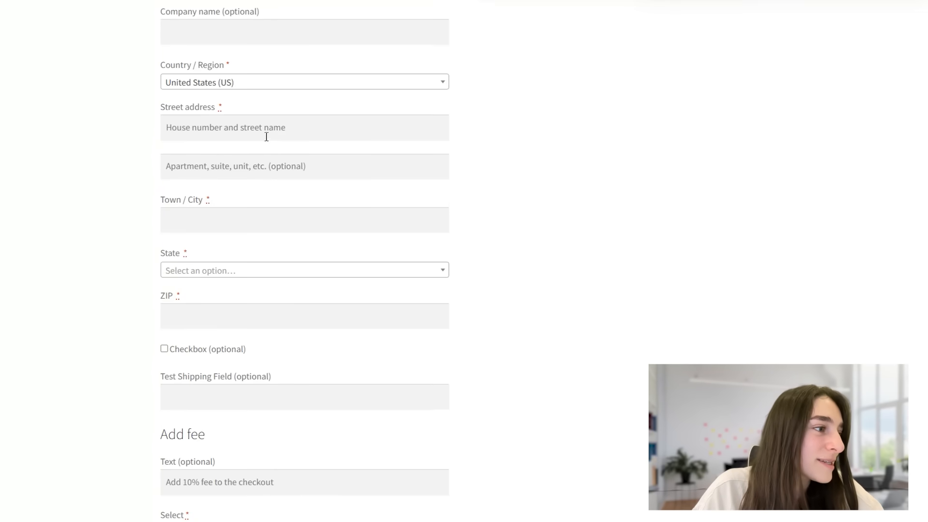
mouse_move(224, 230)
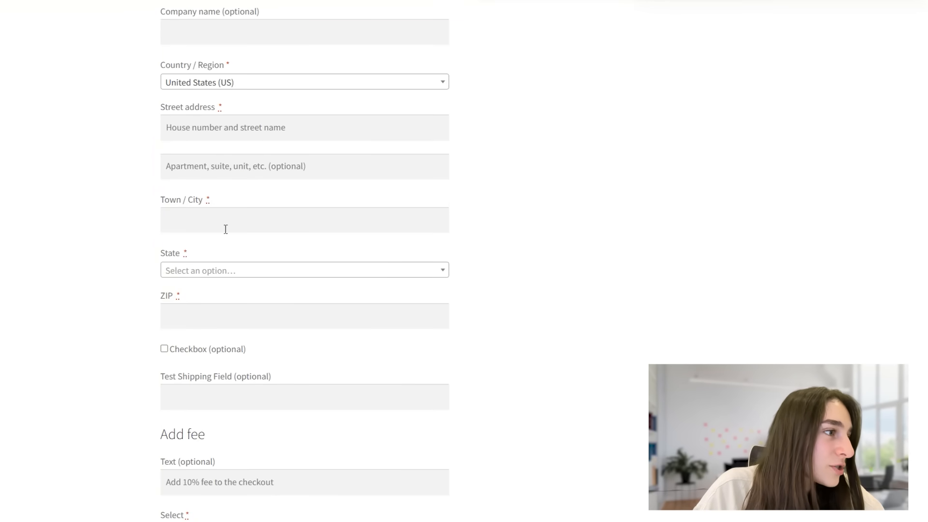
scroll(down, 3)
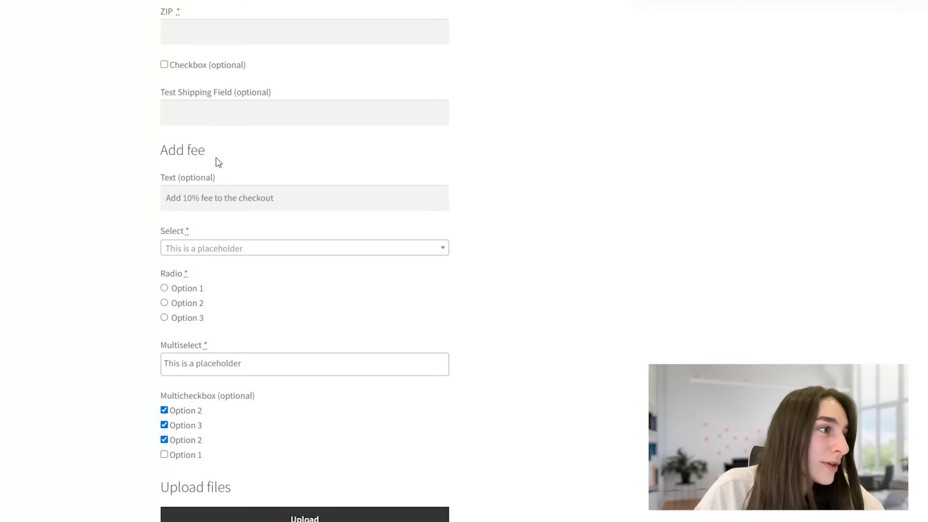
Scroll to the choice fields and select Option 3 for the Radio field.
scroll(down, 3)
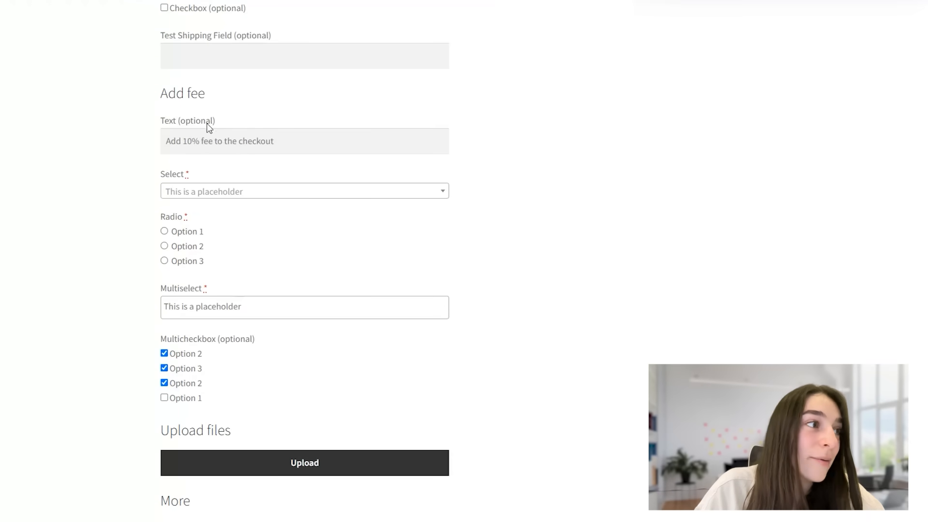
scroll(down, 3)
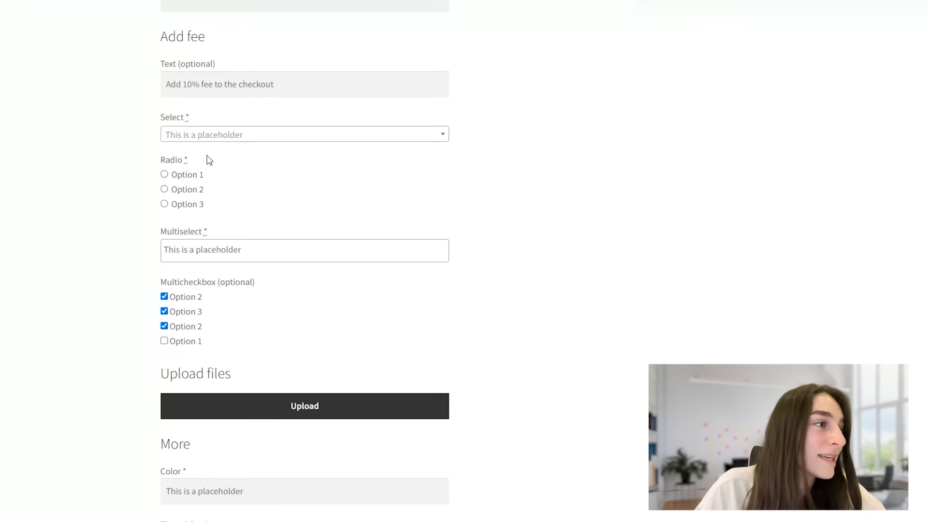
click(303, 134)
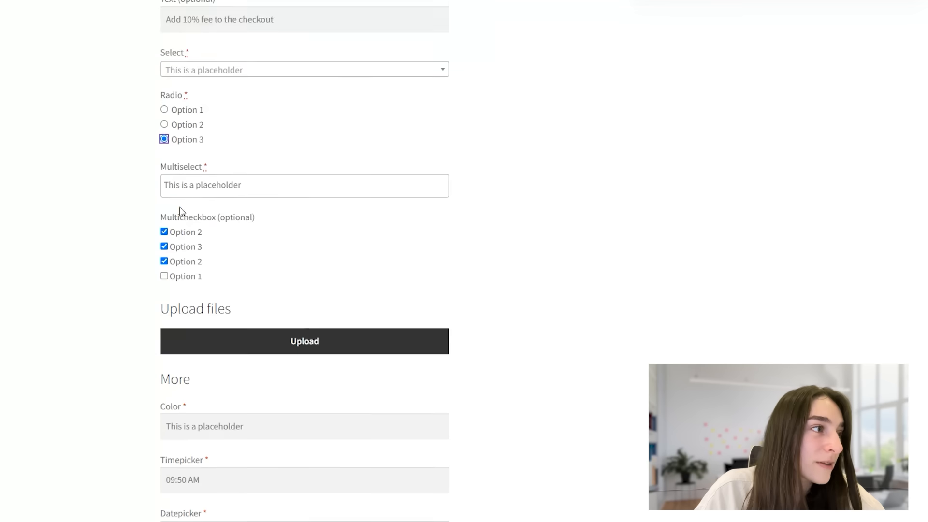
click(303, 184)
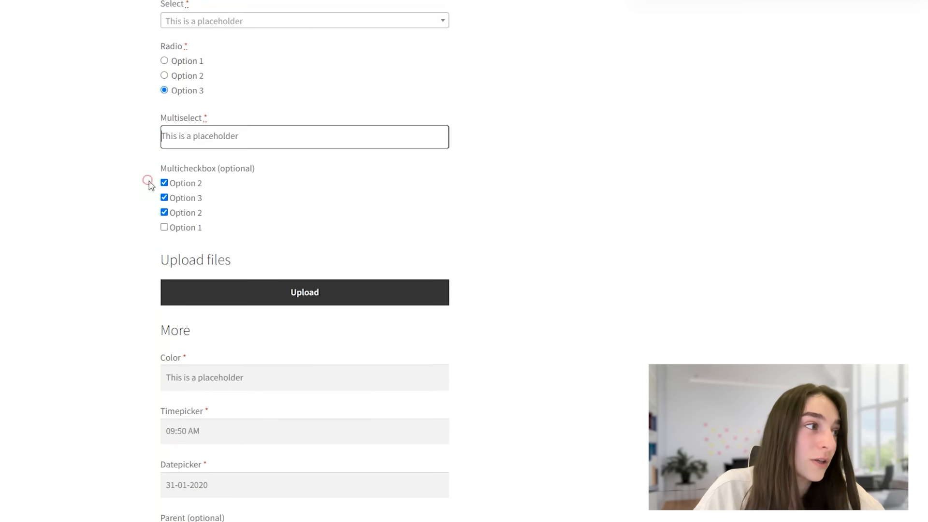
Scroll down to Upload files and the More section with Color, Timepicker and Datepicker fields.
scroll(down, 3)
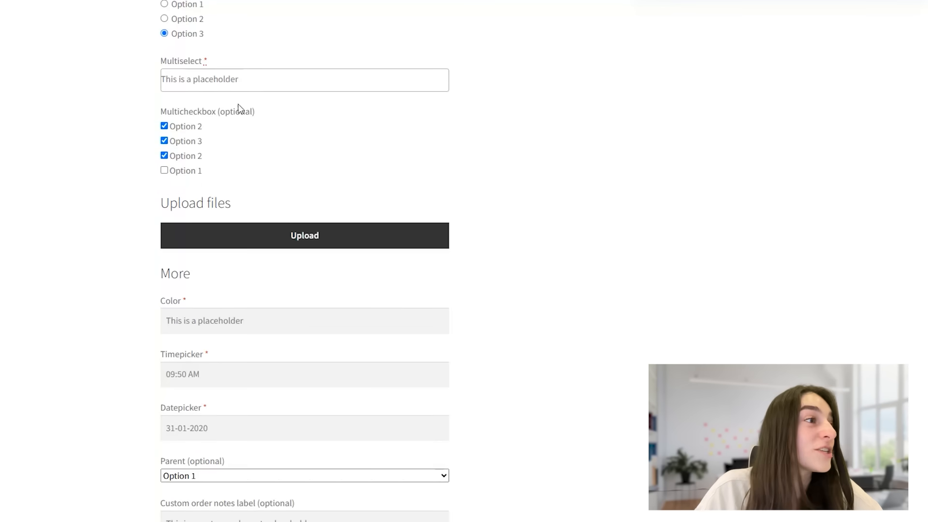
scroll(down, 3)
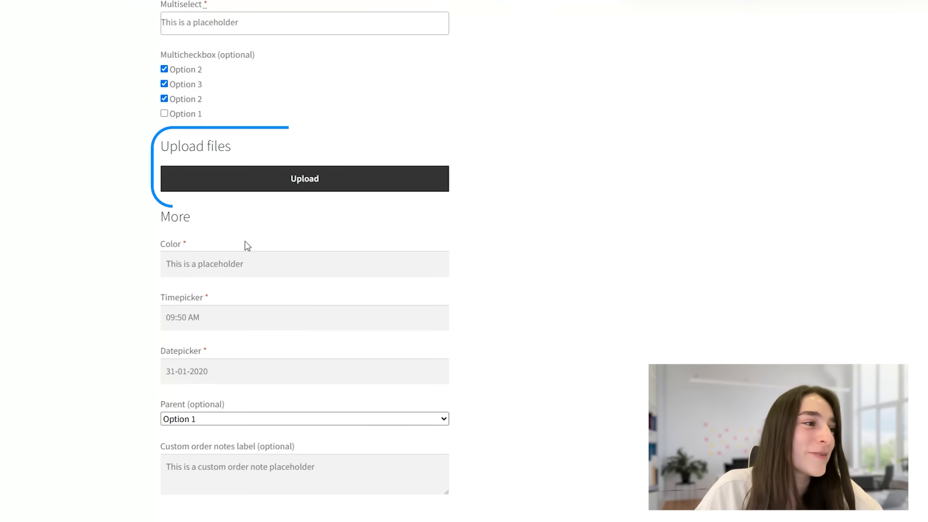
scroll(down, 3)
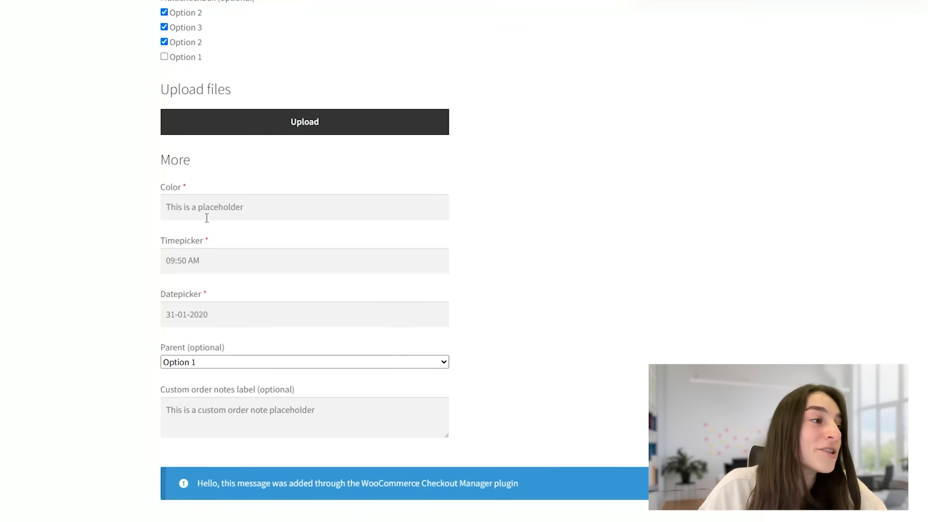
click(304, 207)
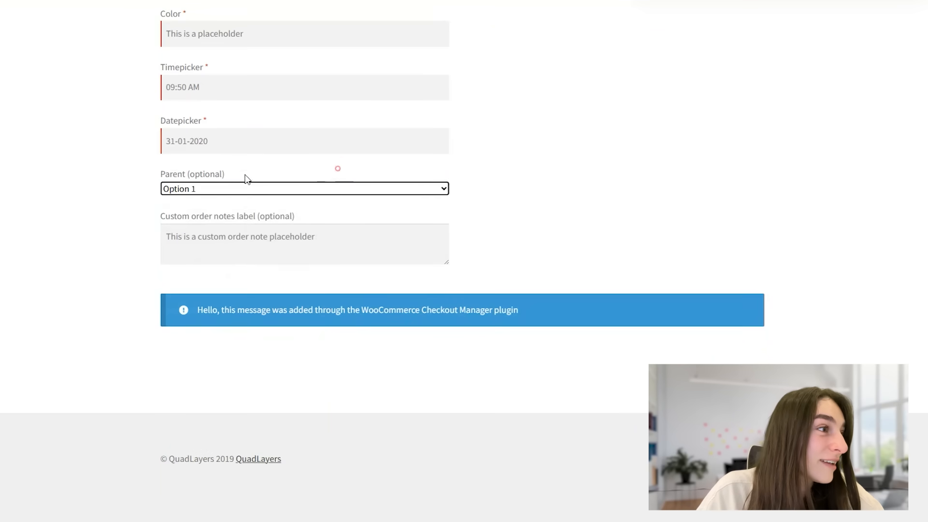
click(303, 188)
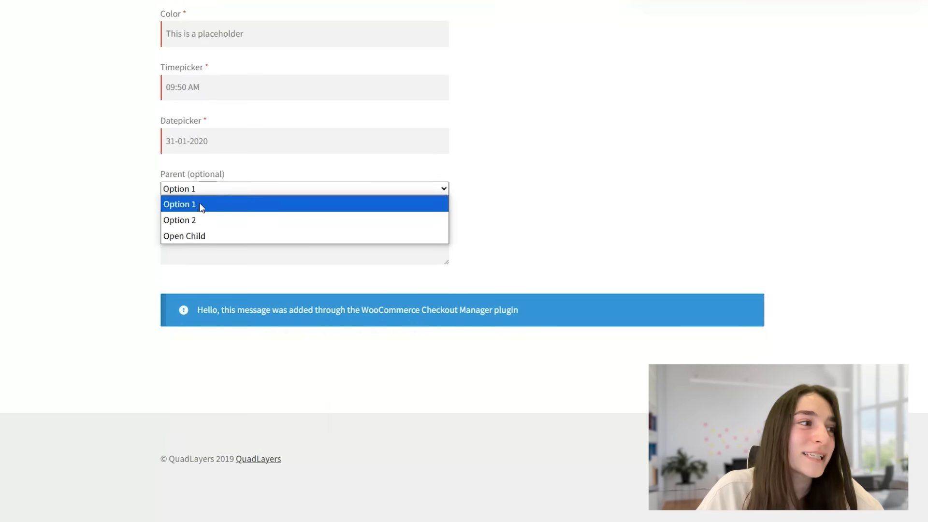
click(303, 141)
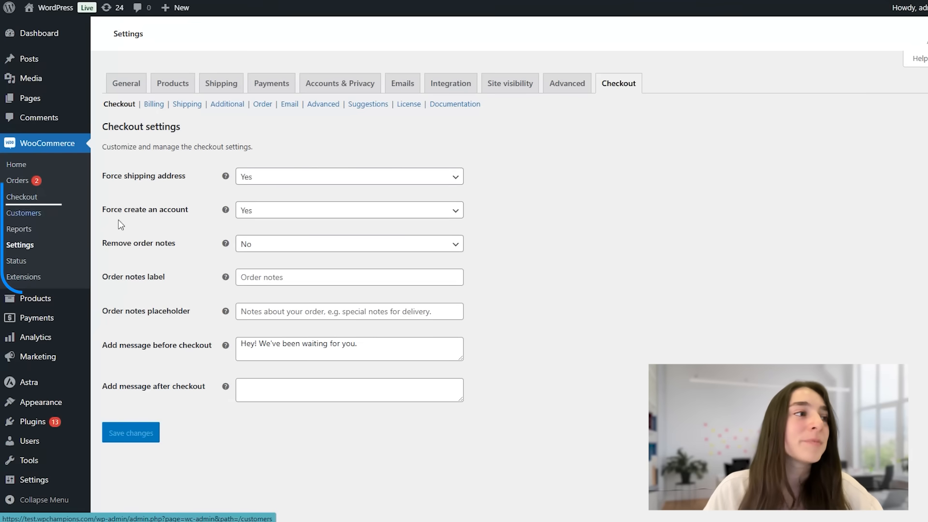
mouse_move(198, 171)
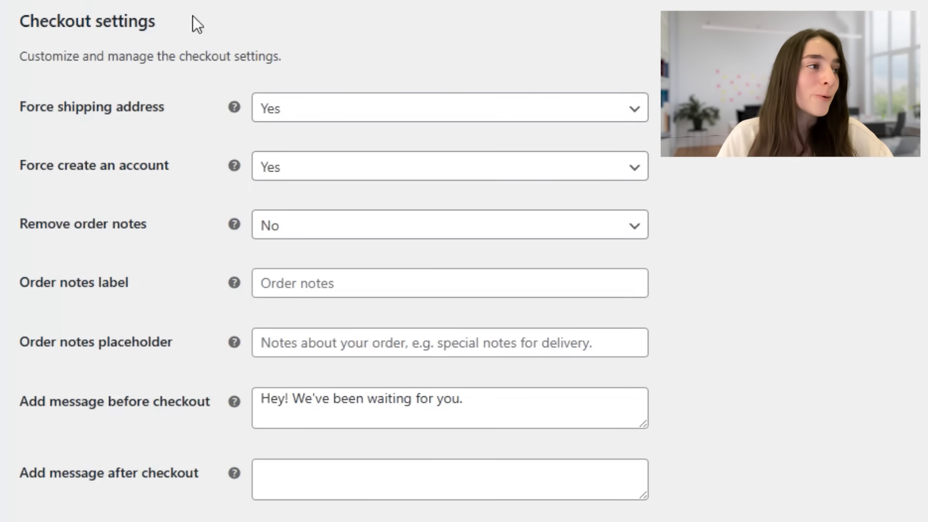
mouse_move(150, 127)
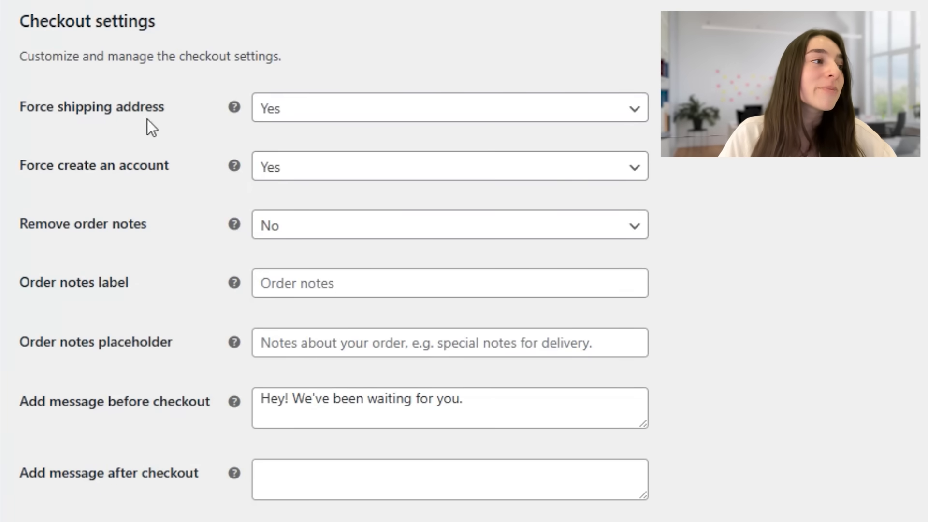
mouse_move(182, 176)
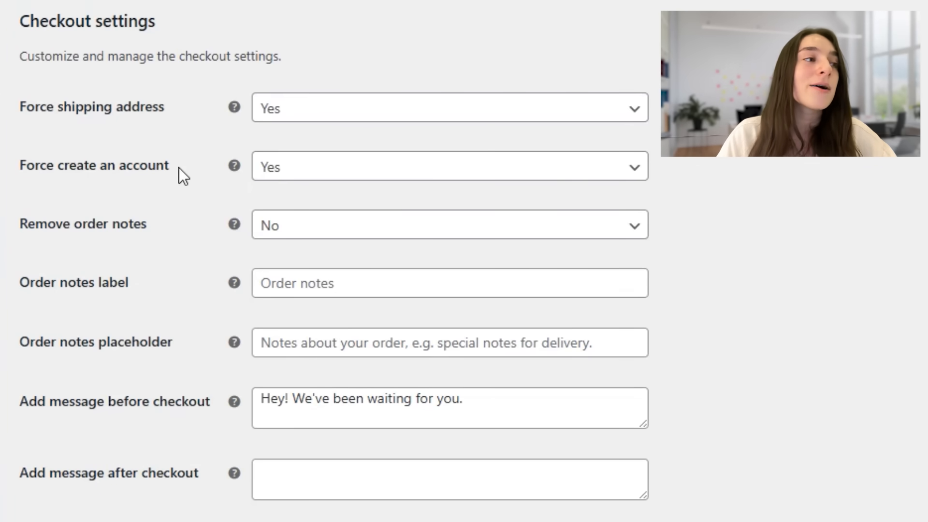
mouse_move(106, 480)
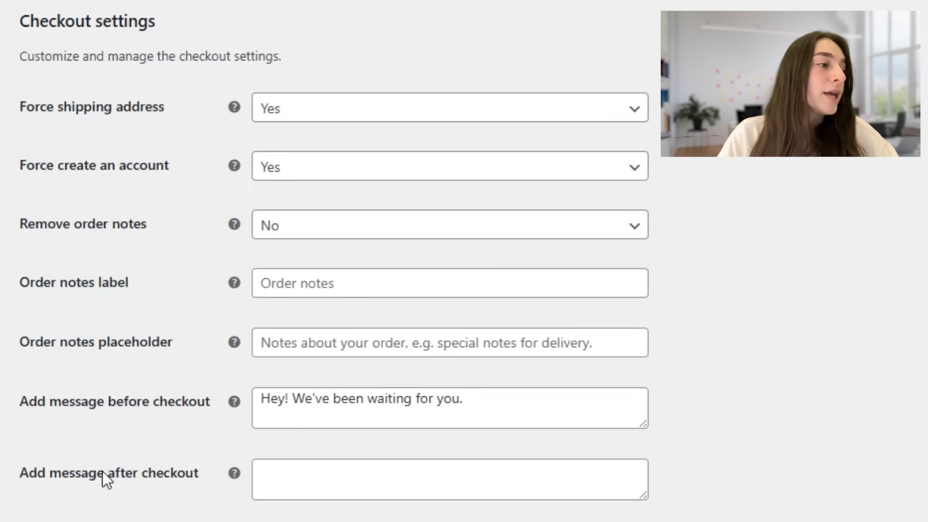
mouse_move(214, 441)
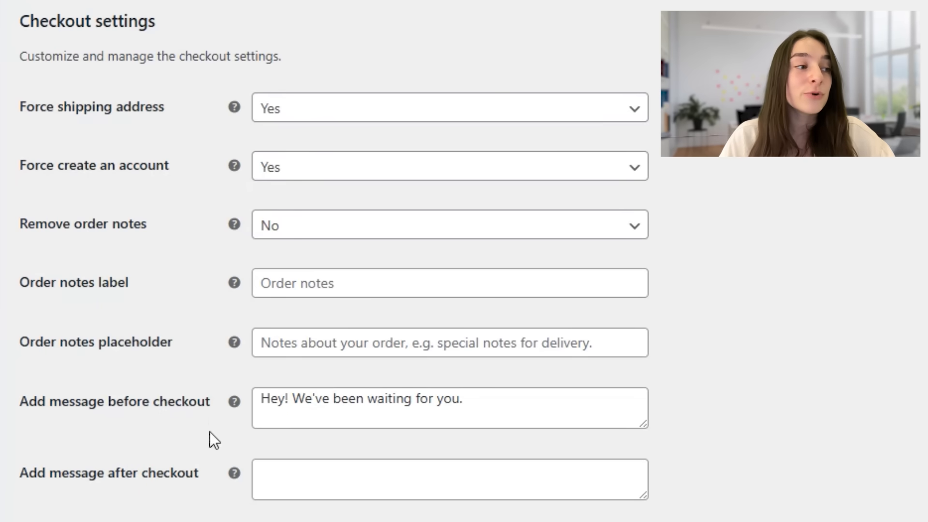
mouse_move(400, 462)
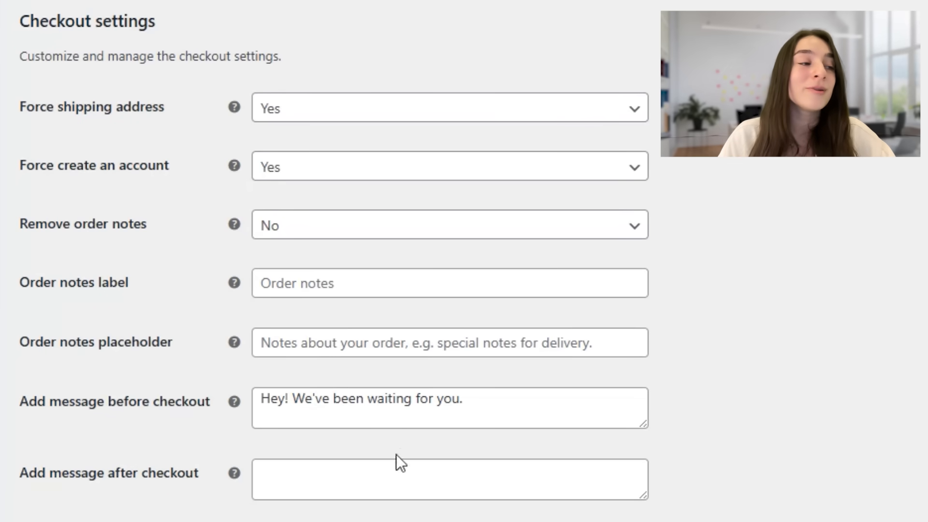
mouse_move(359, 450)
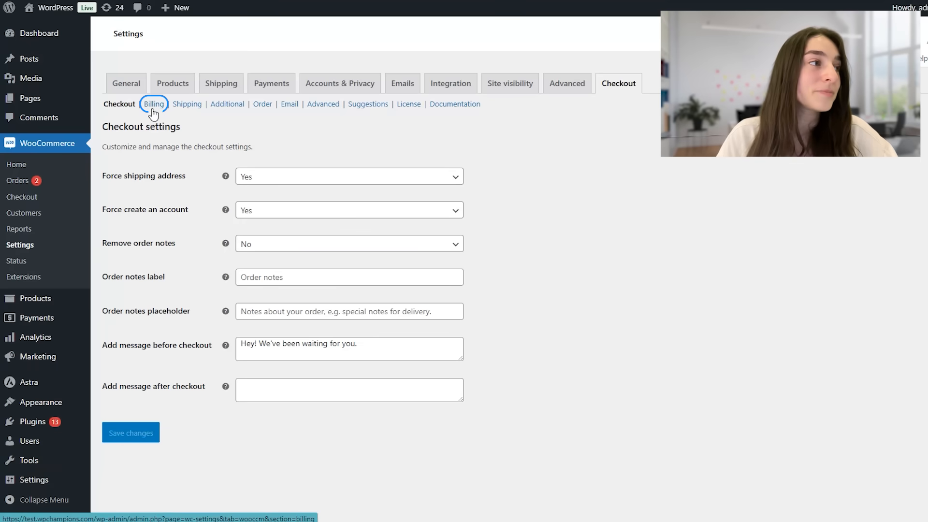
Open the Billing checkout fields list and review its field table.
click(153, 104)
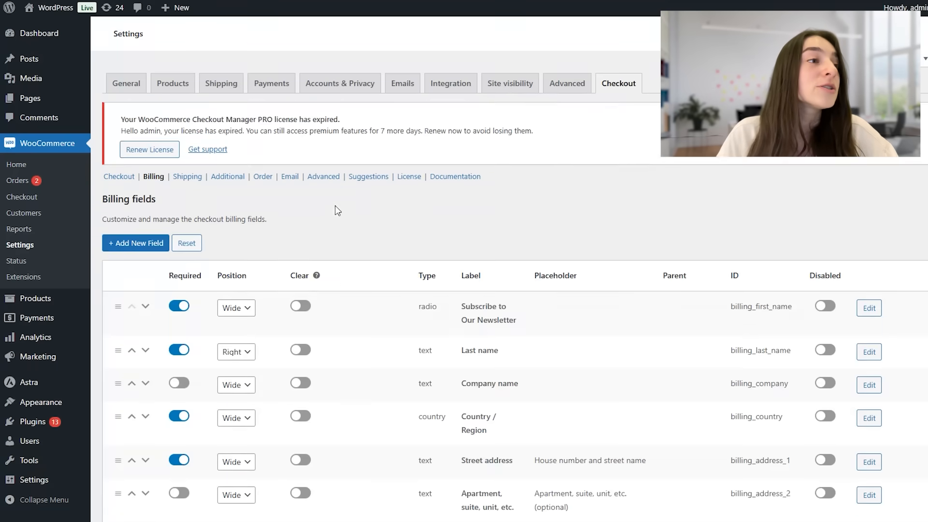
scroll(down, 3)
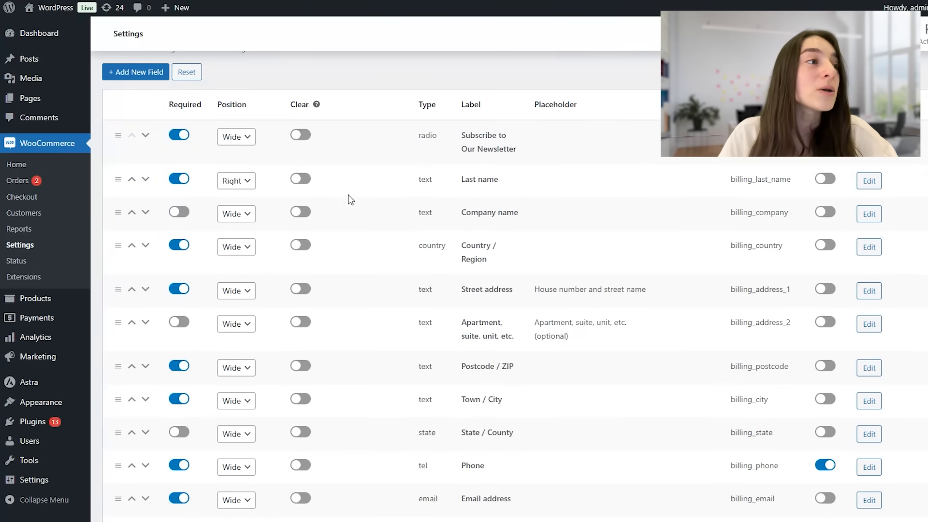
mouse_move(357, 212)
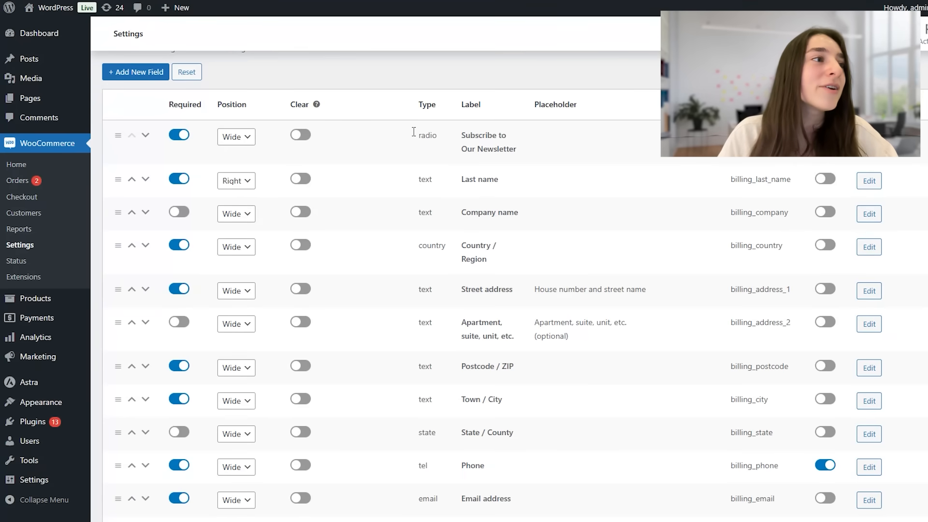
double_click(184, 105)
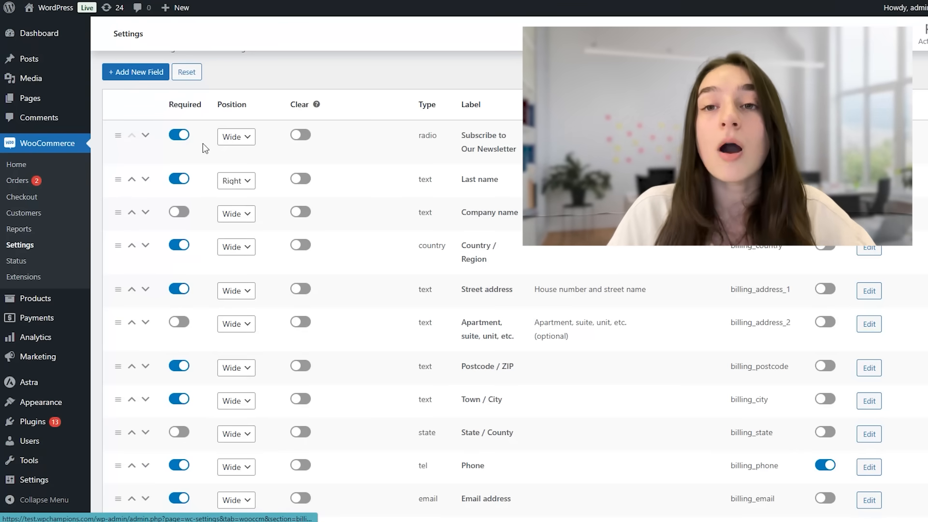
Check the newsletter field's Position dropdown, keeping Wide, then edit the Last name field.
click(235, 137)
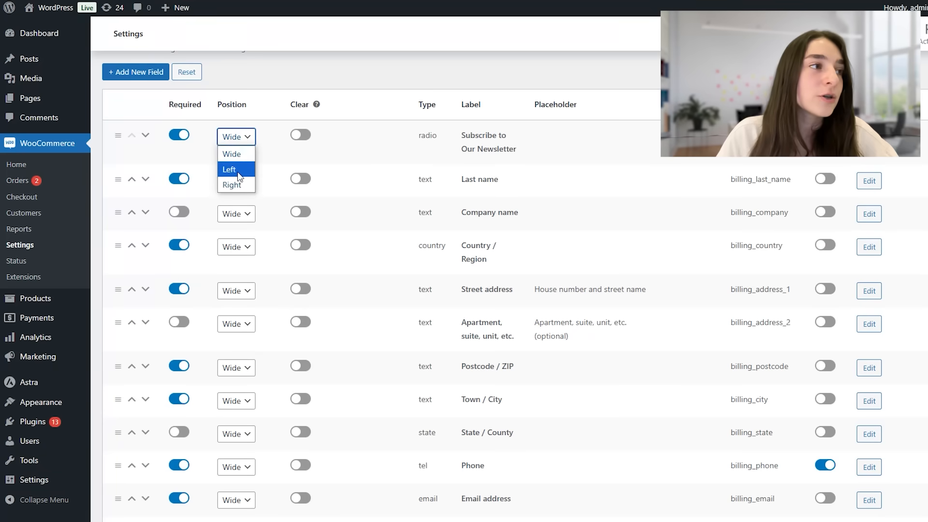
click(232, 185)
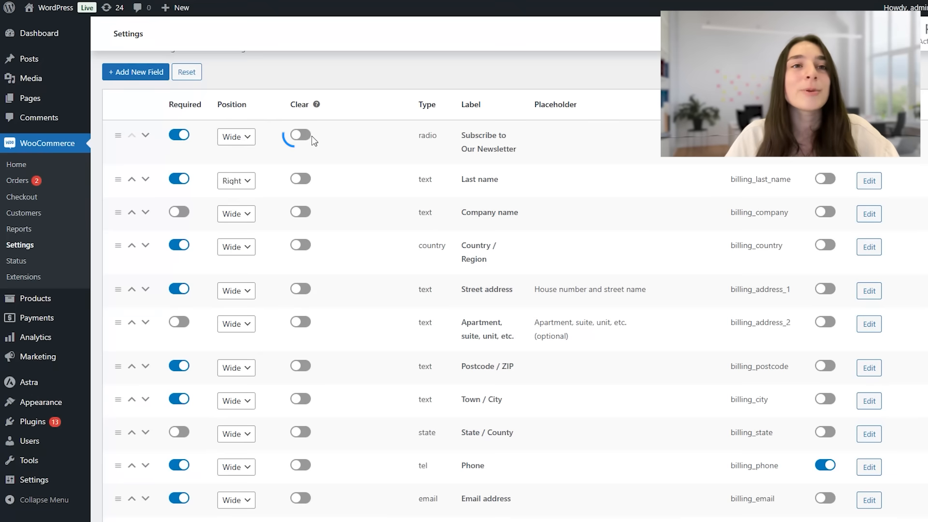
click(299, 135)
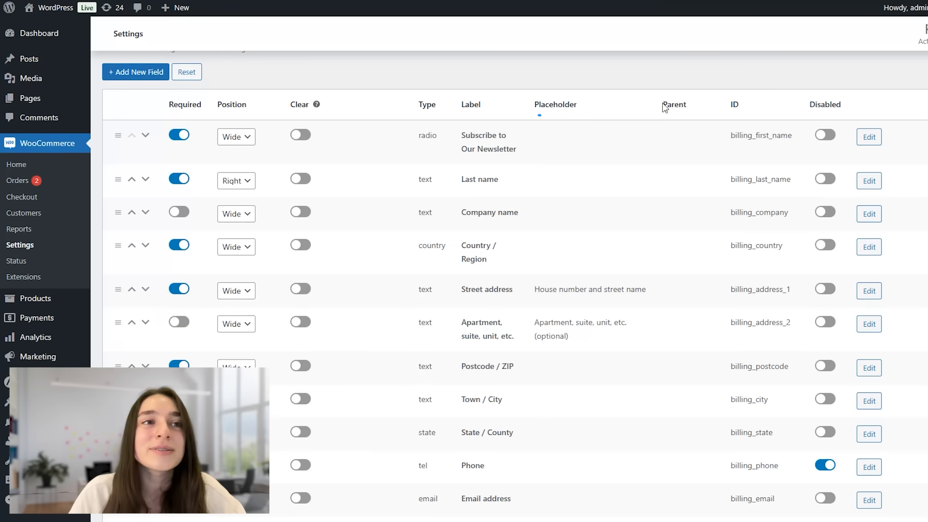
mouse_move(733, 103)
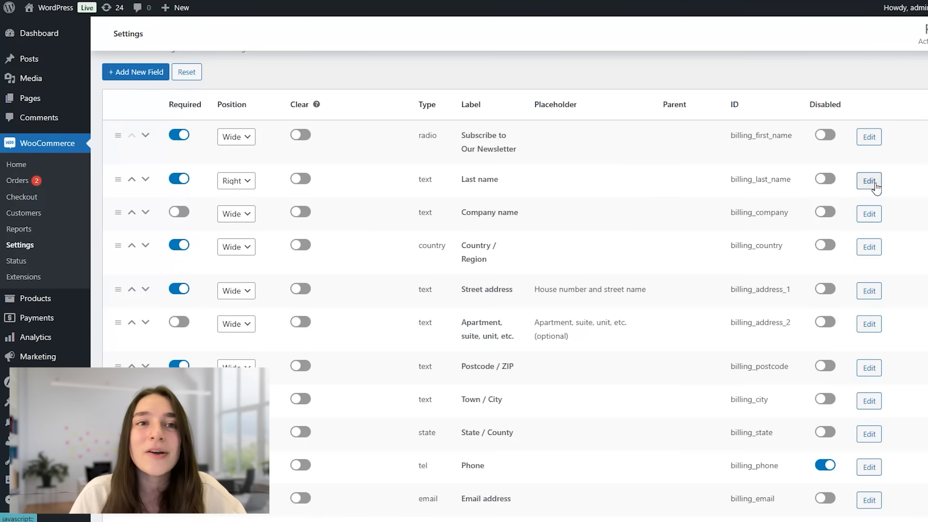
click(869, 180)
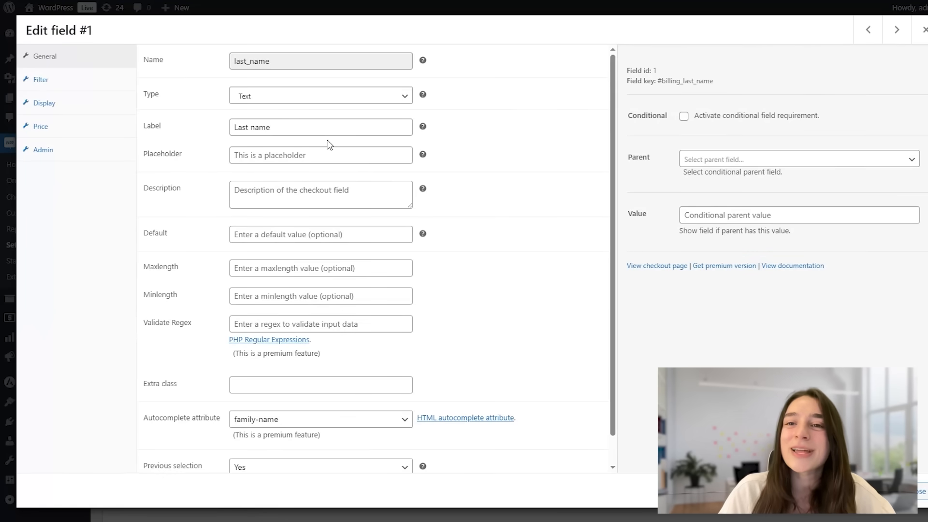
mouse_move(208, 84)
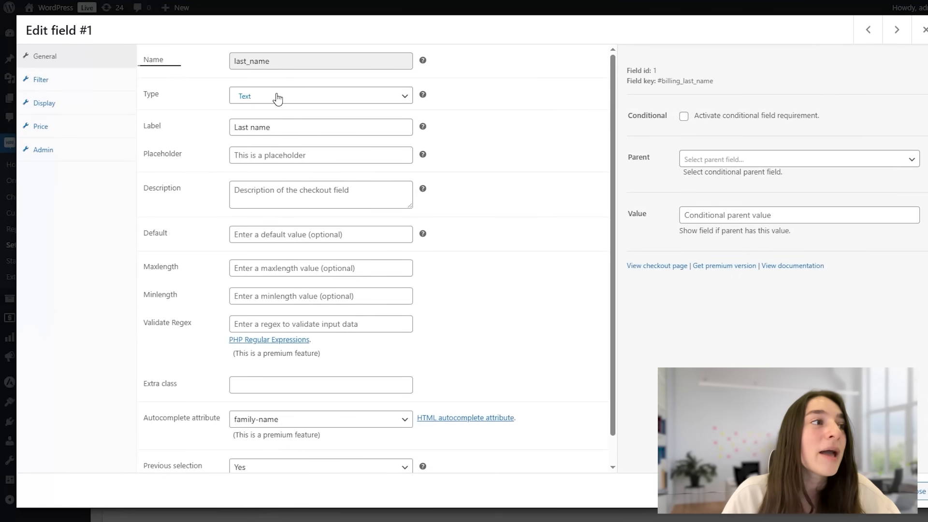
click(320, 95)
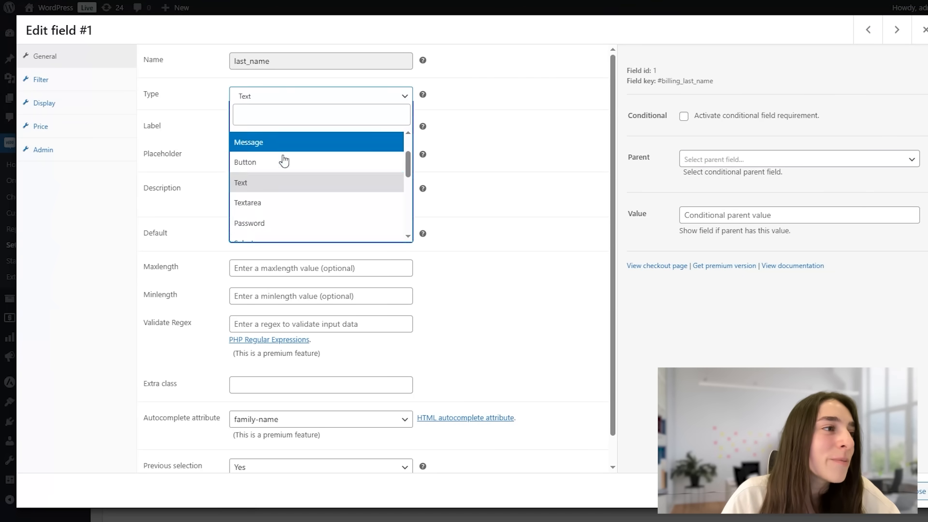
scroll(down, 3)
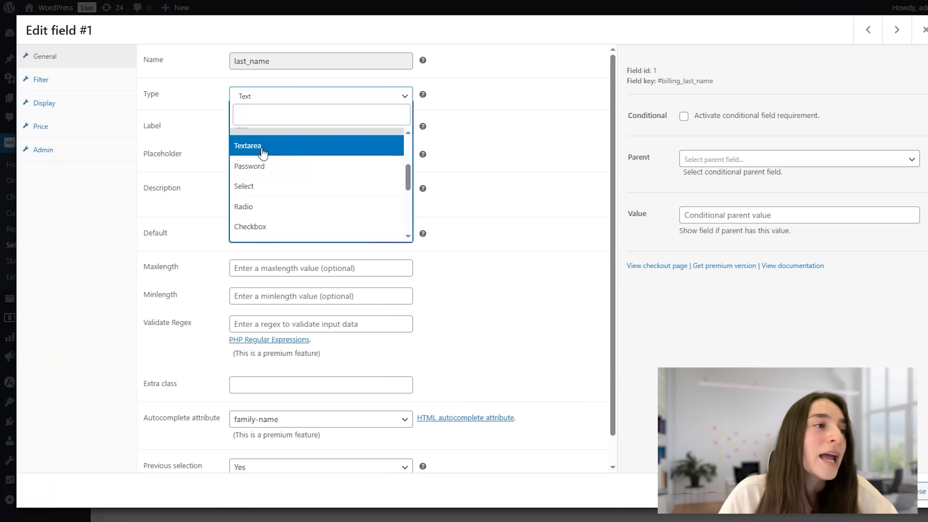
mouse_move(258, 207)
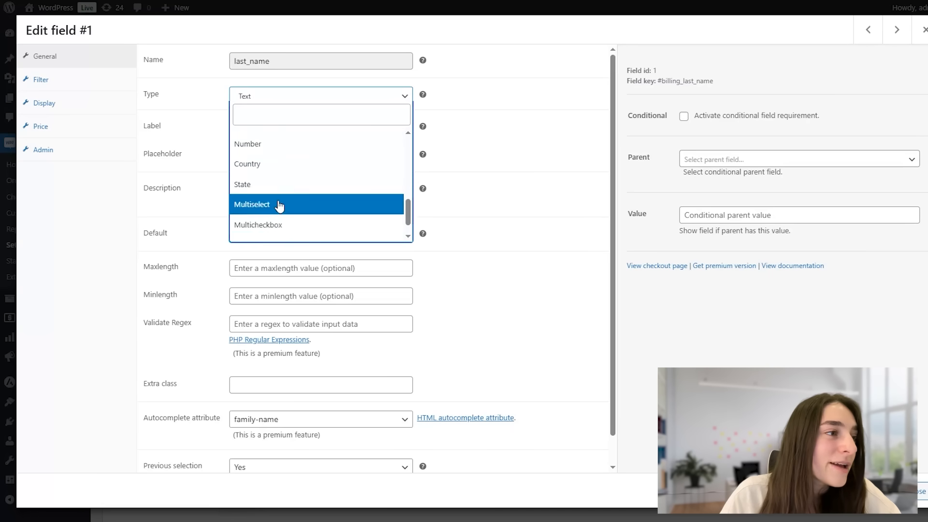
scroll(down, 3)
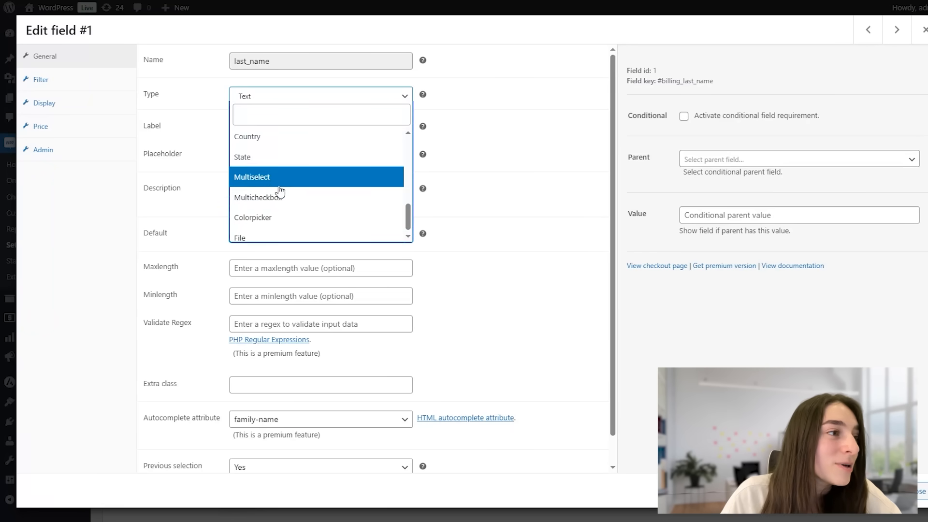
mouse_move(279, 212)
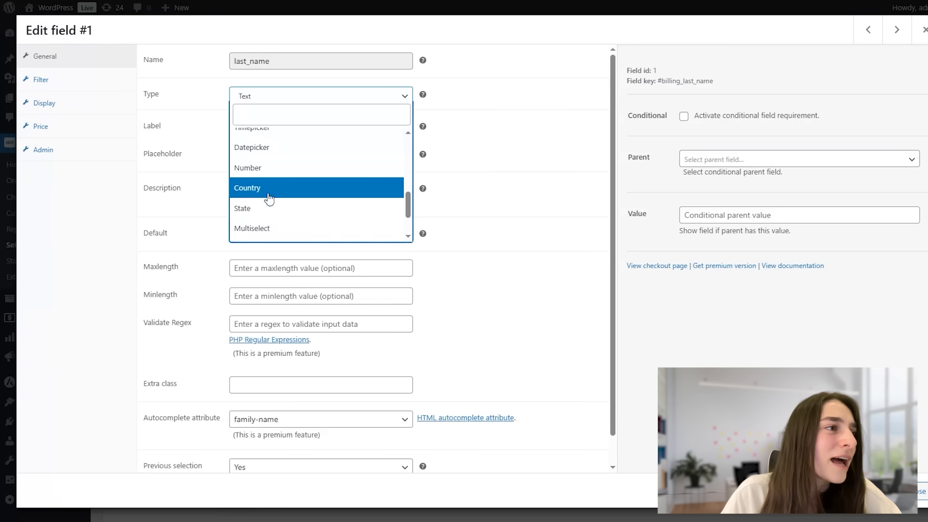
scroll(up, 3)
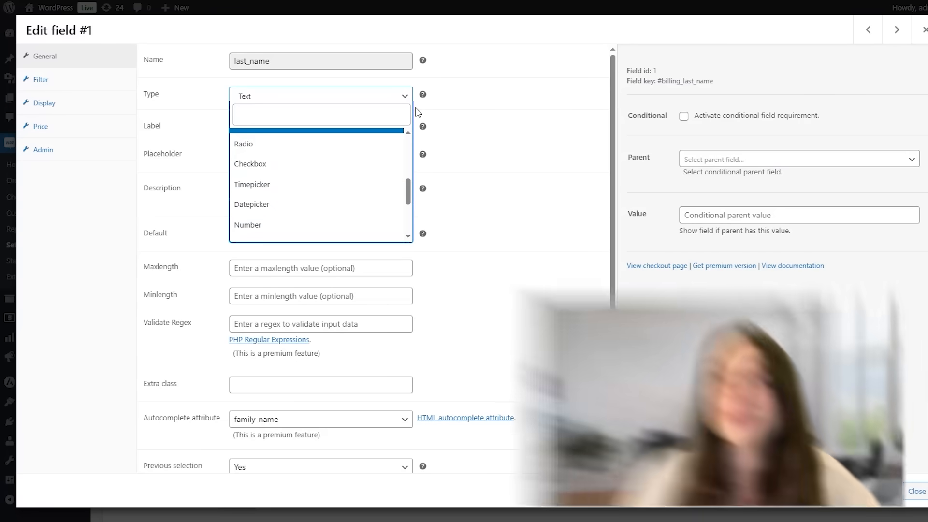
mouse_move(484, 114)
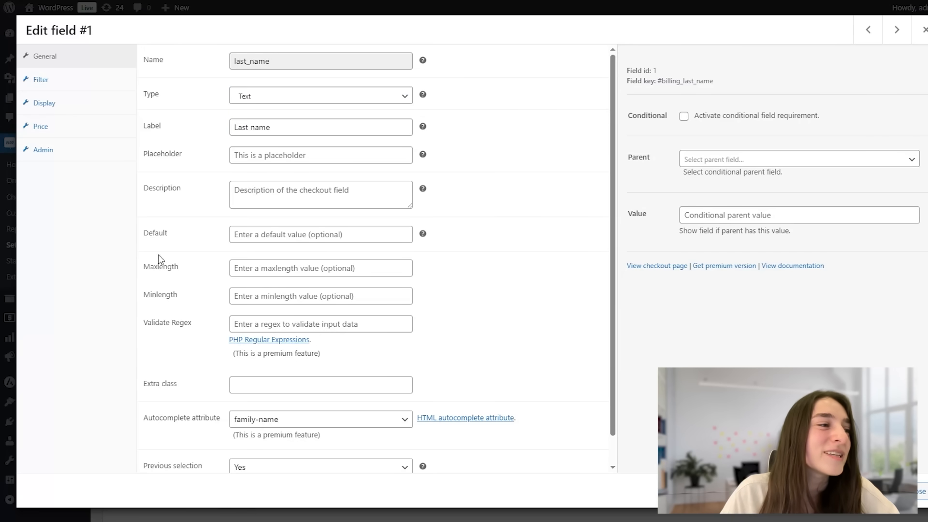
mouse_move(233, 263)
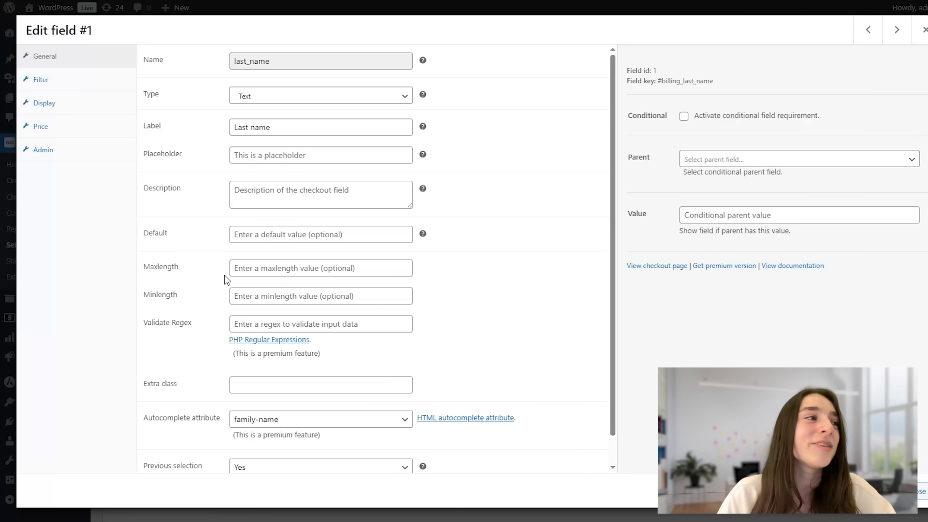
click(41, 79)
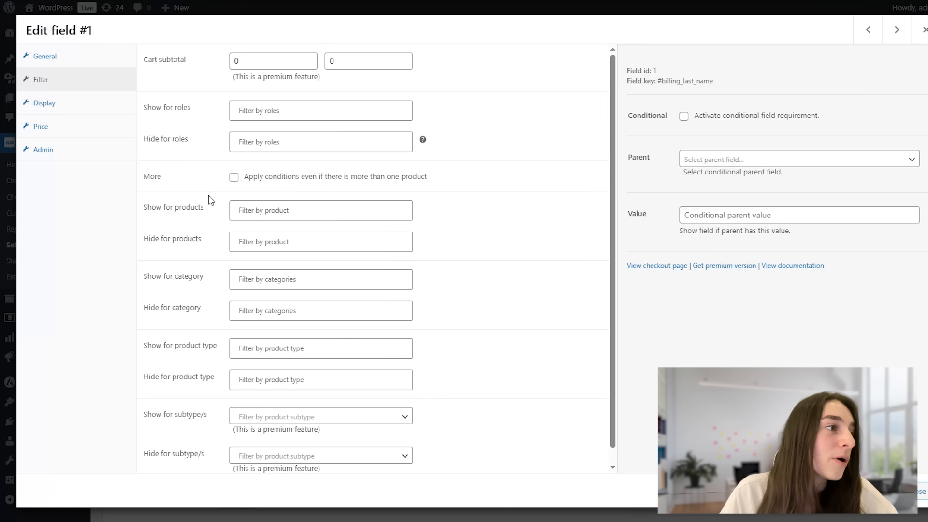
mouse_move(214, 328)
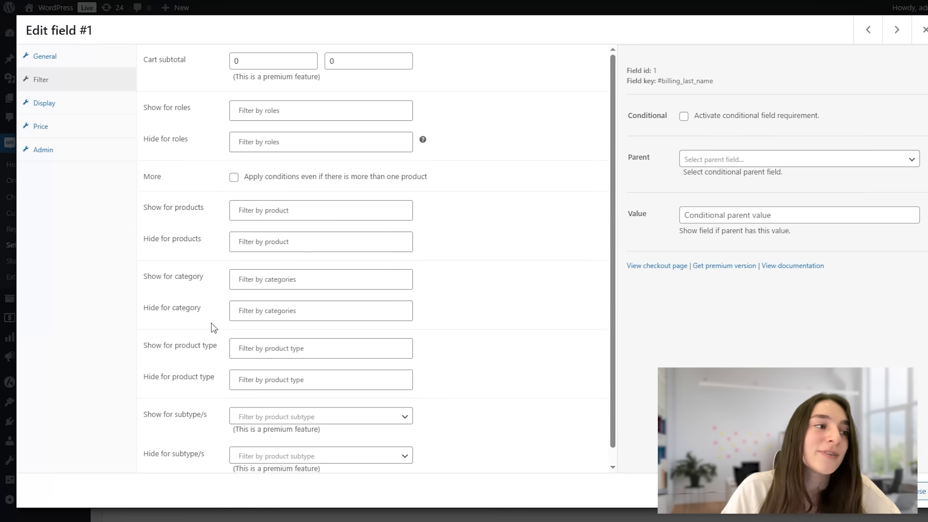
mouse_move(252, 406)
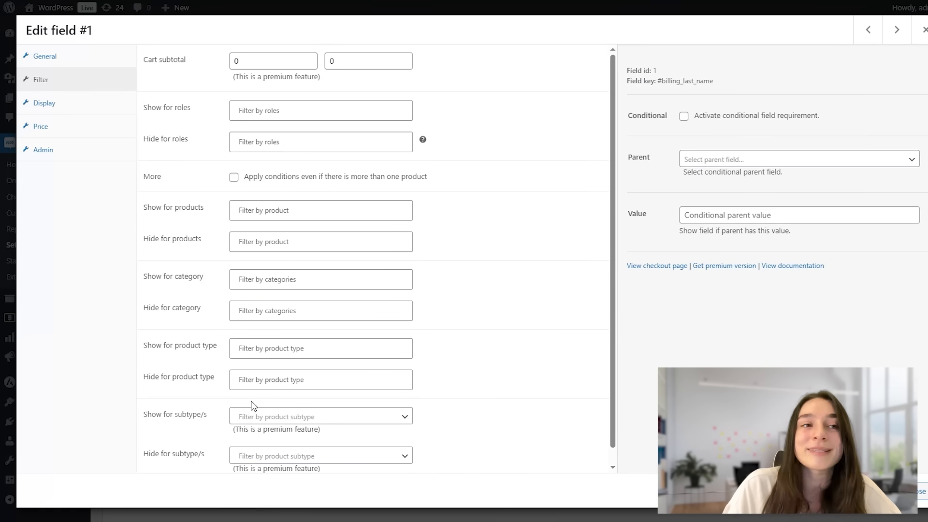
View the Last name field's Display hide options, then its Price settings.
click(44, 103)
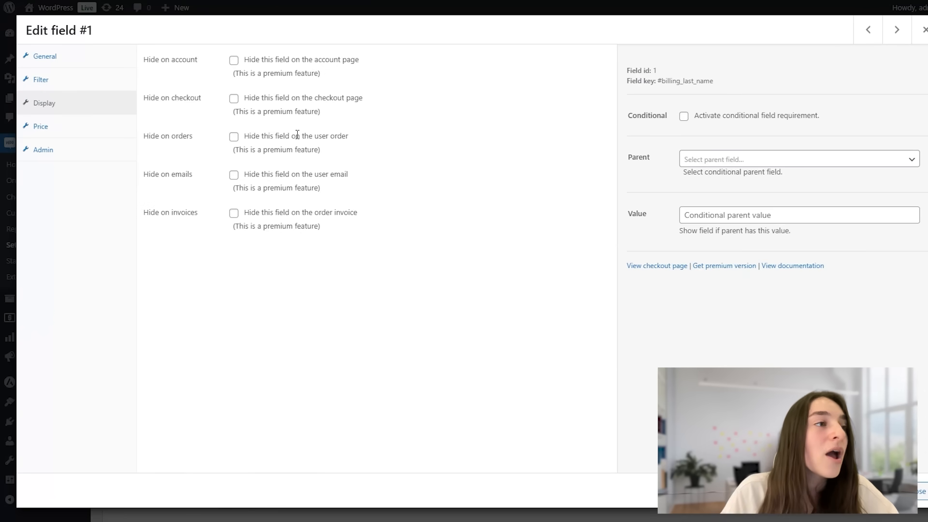
mouse_move(298, 221)
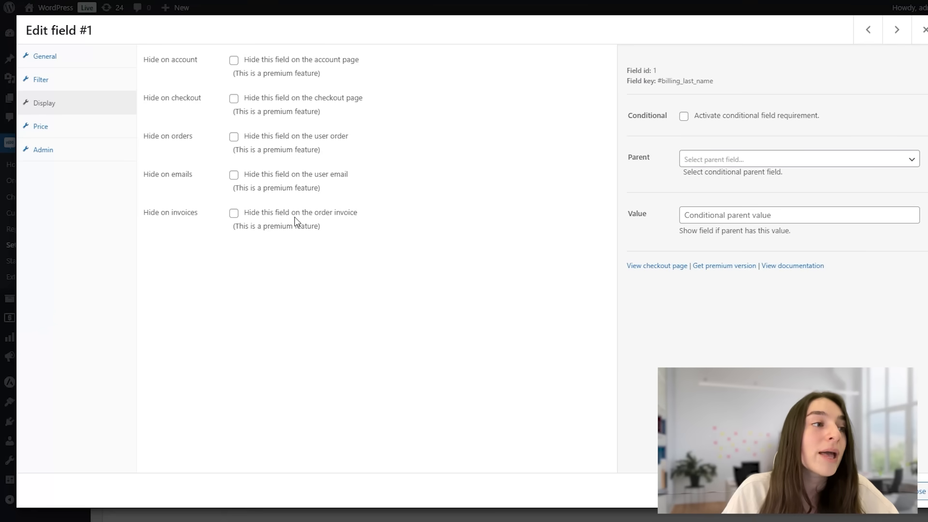
mouse_move(264, 195)
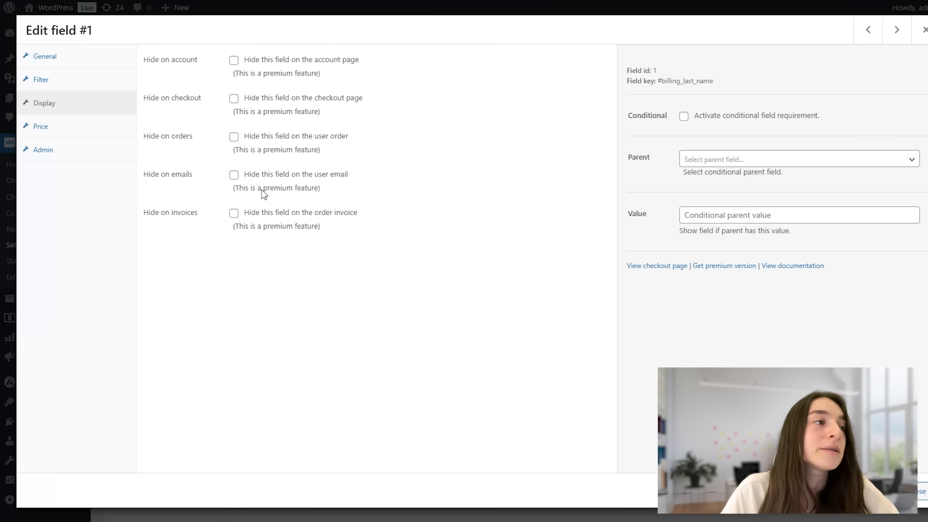
click(40, 126)
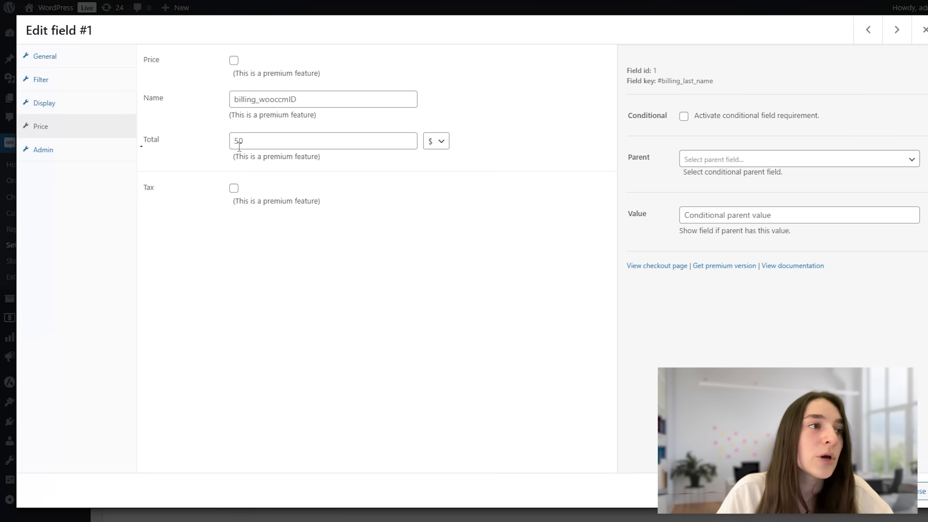
Check the Total amount type dropdown for Last name, keeping $ with total 50.
click(435, 141)
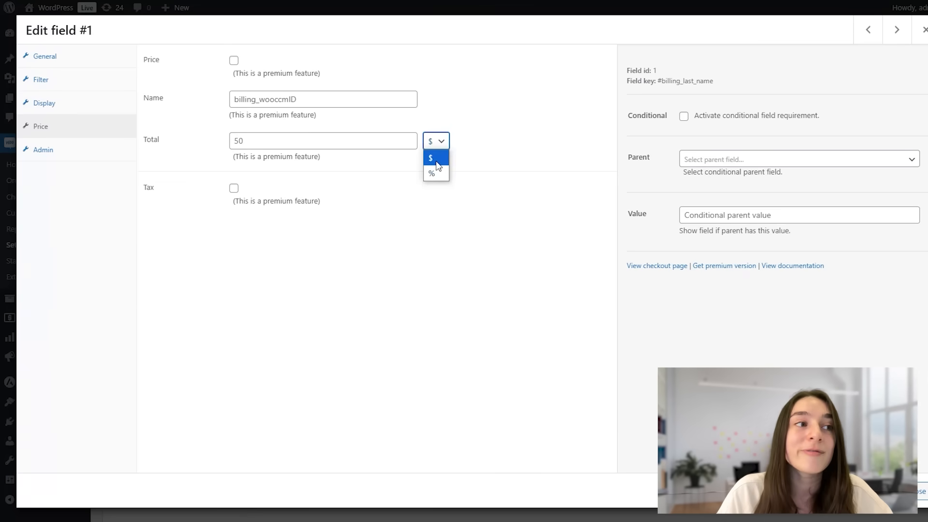
mouse_move(432, 173)
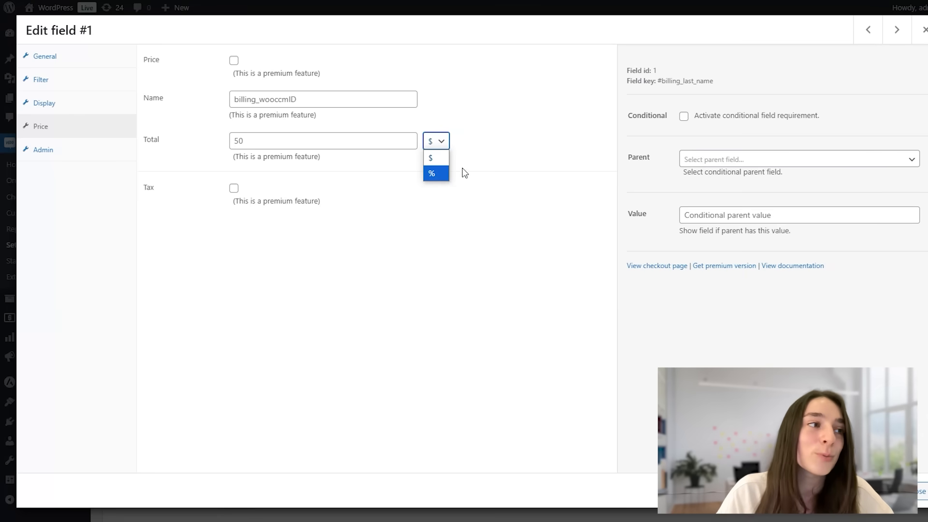
click(435, 141)
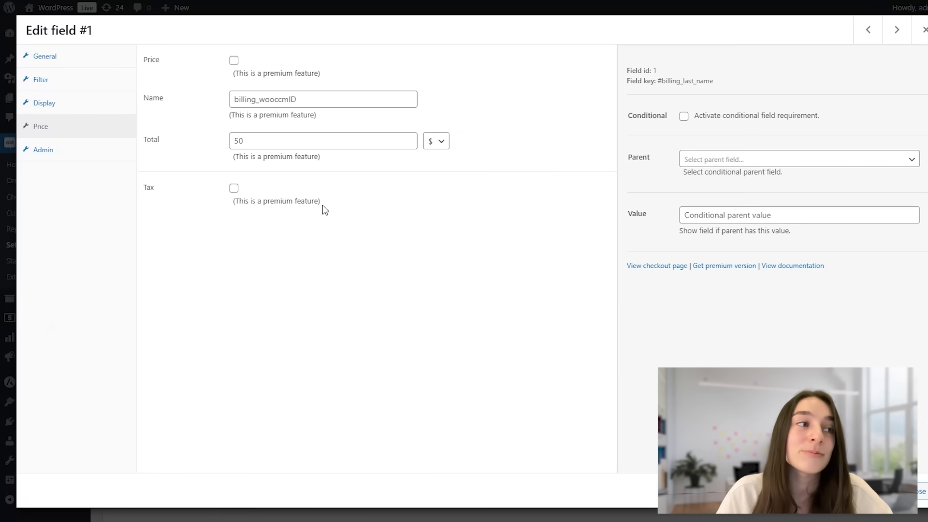
Review Last name's General and Admin tabs and Parent field dropdown, then close the dialog.
click(44, 55)
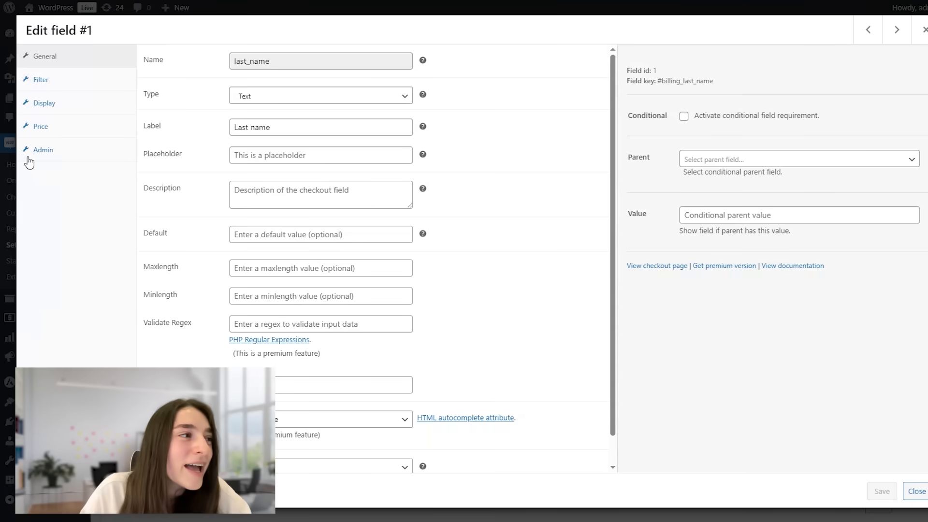
click(43, 150)
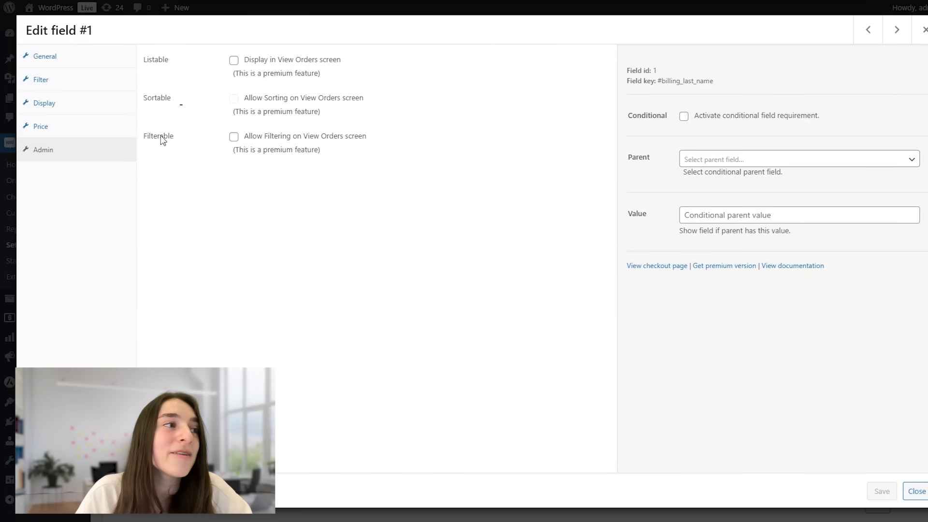
mouse_move(638, 148)
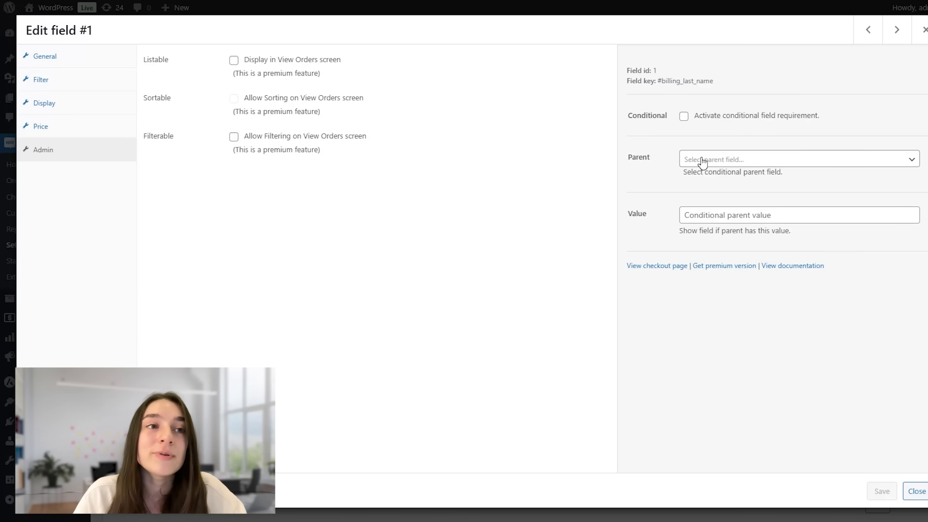
click(798, 158)
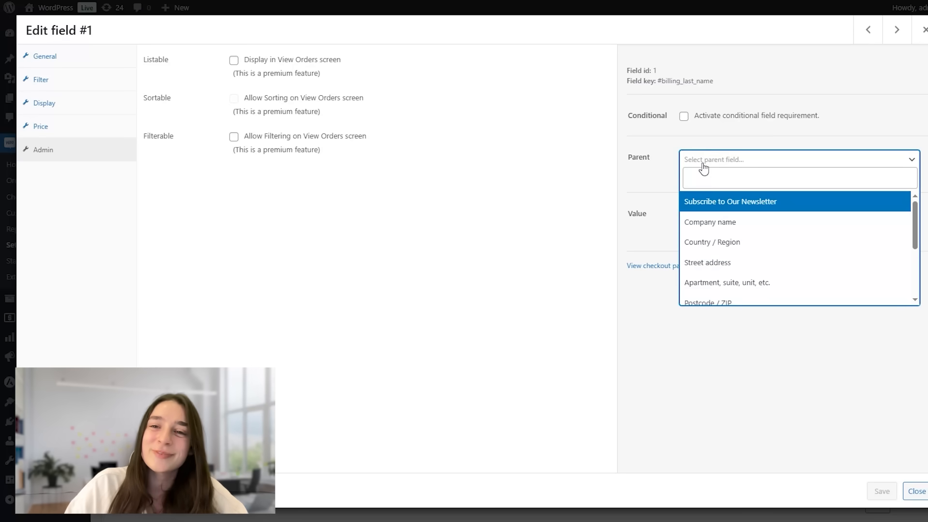
mouse_move(717, 233)
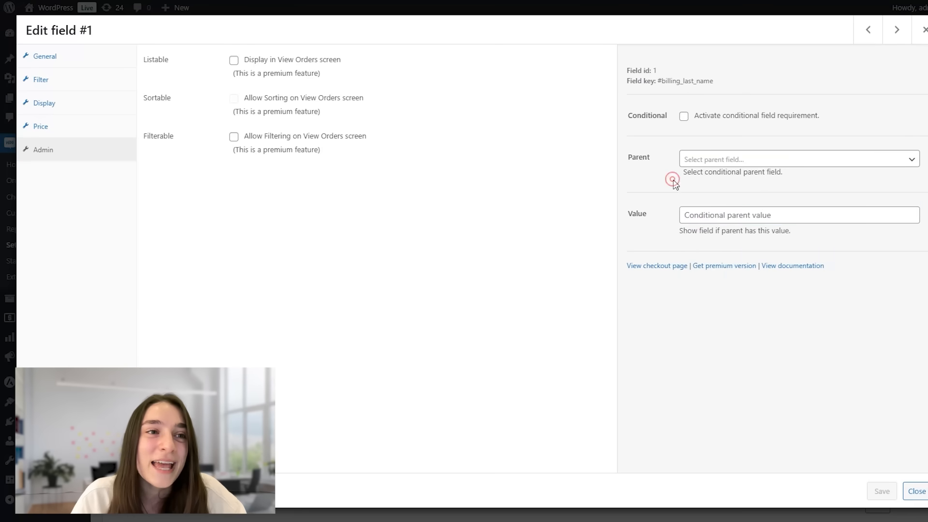
click(798, 215)
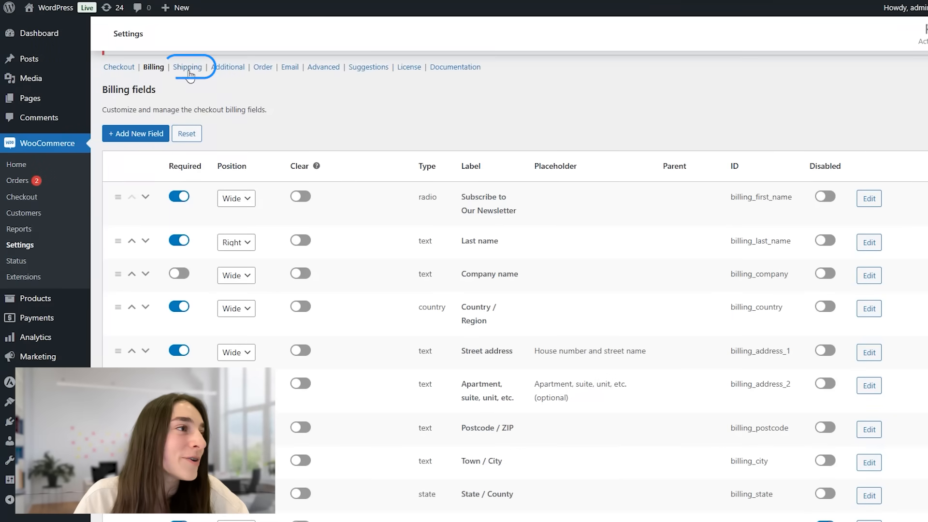
Show the Shipping fields list with first name, last name, address and state fields.
click(187, 67)
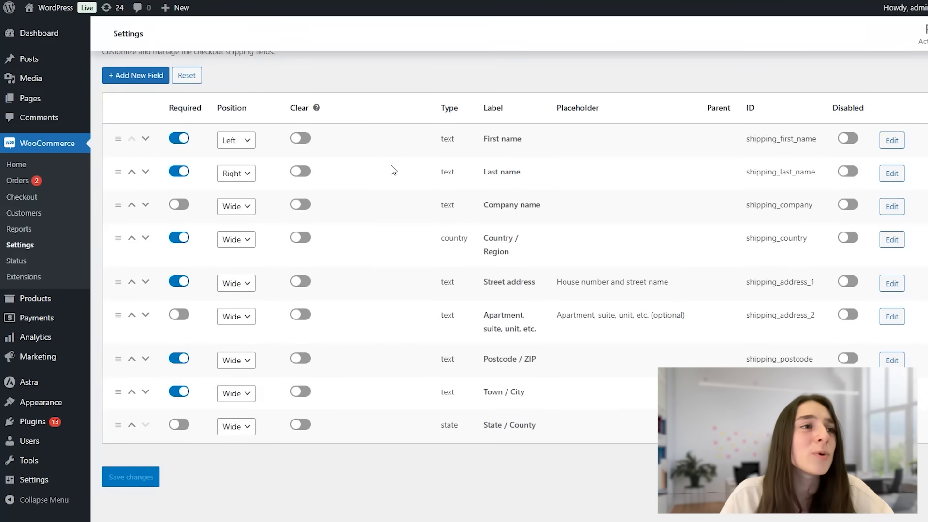
mouse_move(392, 156)
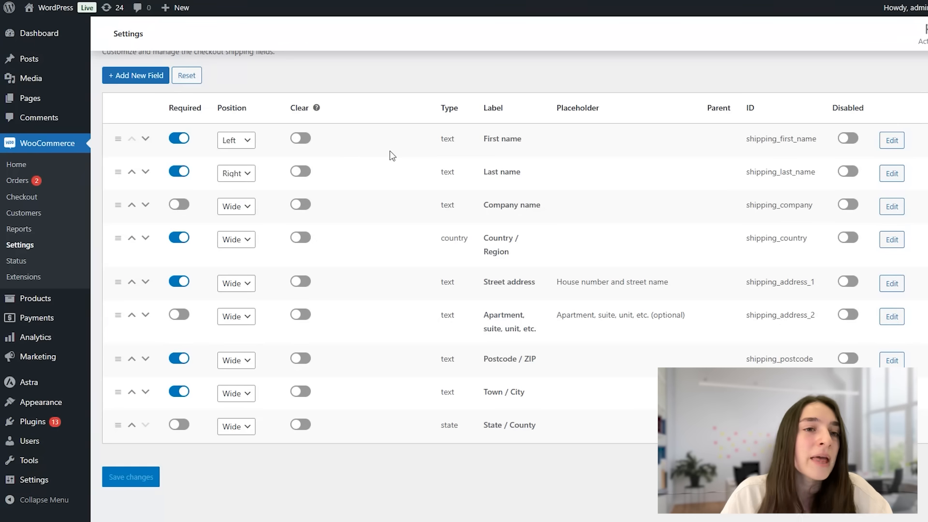
mouse_move(657, 237)
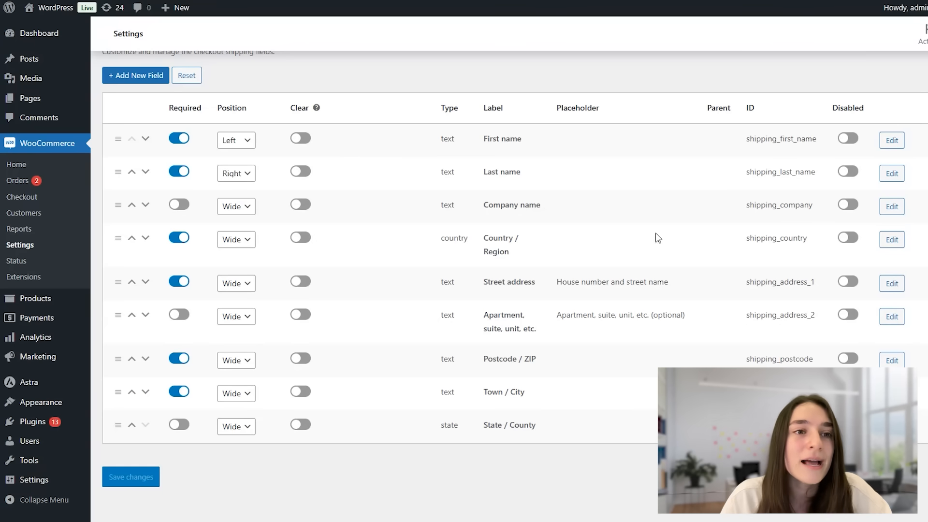
mouse_move(351, 124)
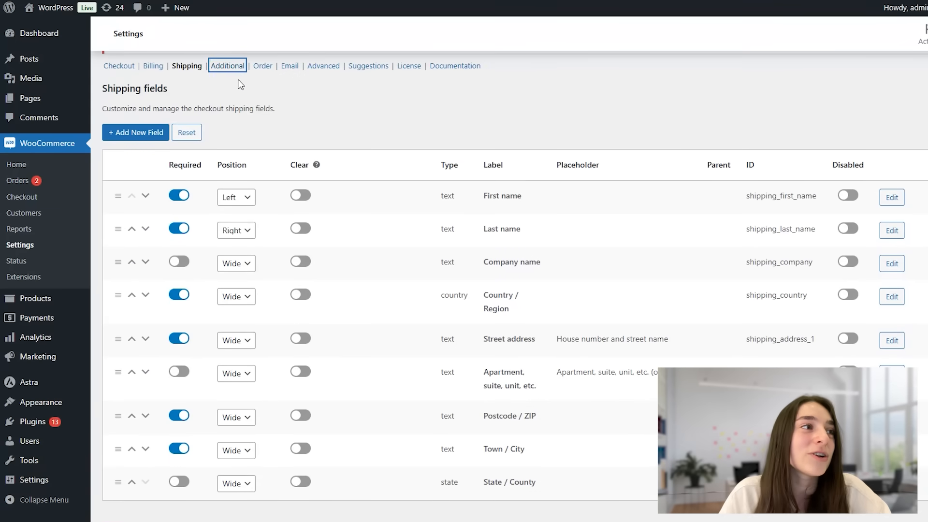
Add a File-type field labelled 'Upload File' under Additional fields and save it.
click(227, 65)
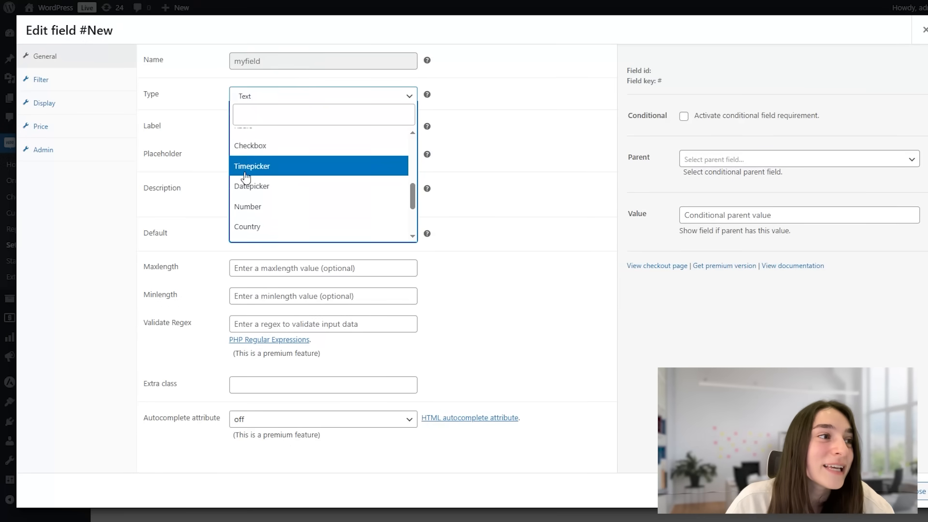
scroll(down, 3)
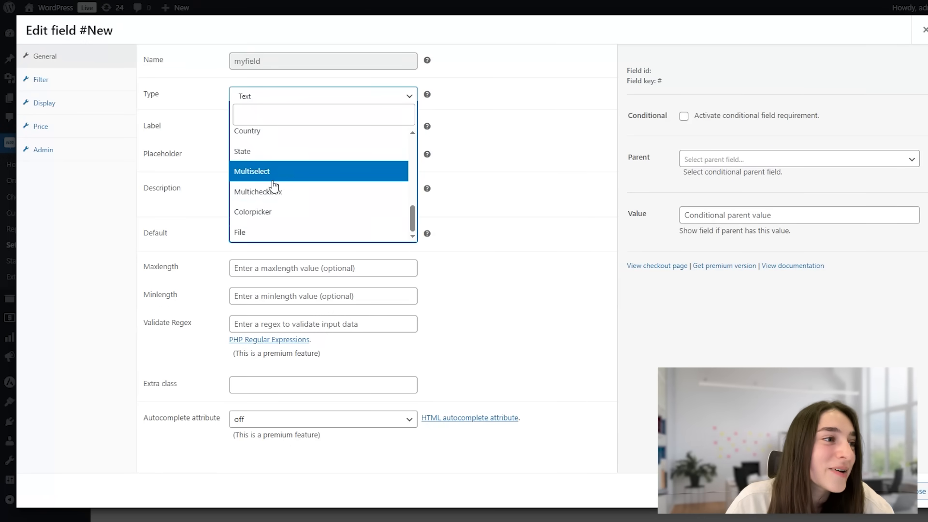
click(240, 232)
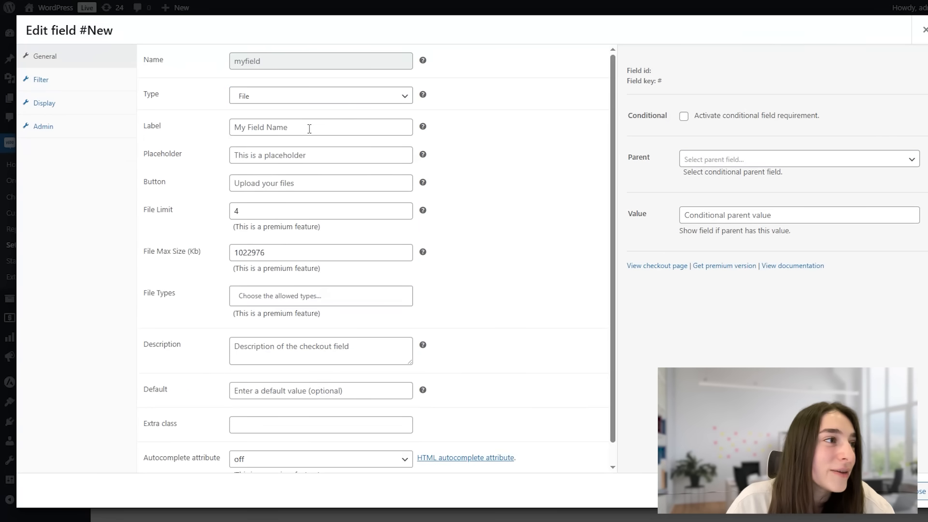
click(320, 127)
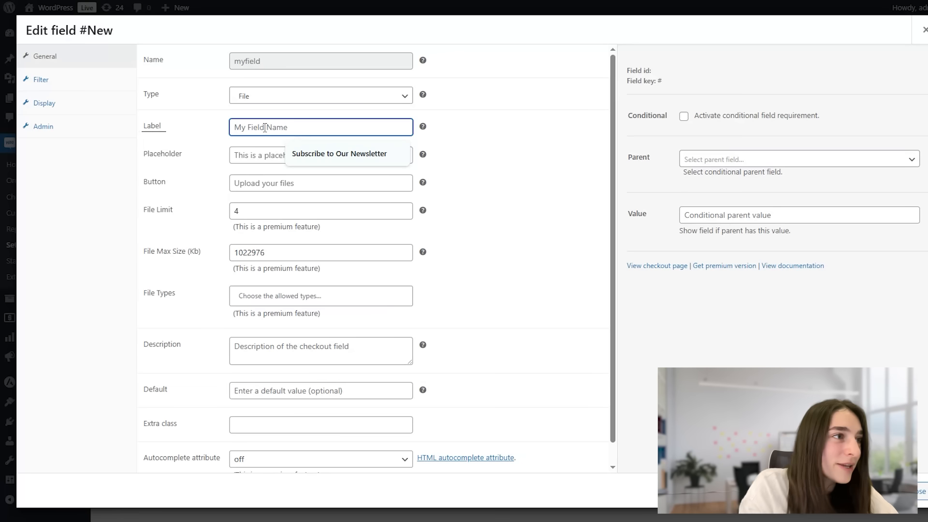
text(U)
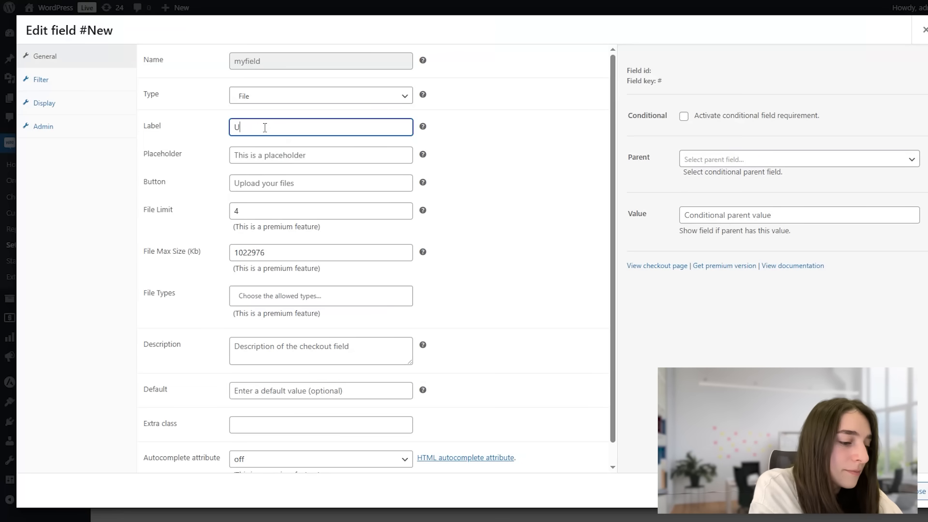
text(pload file)
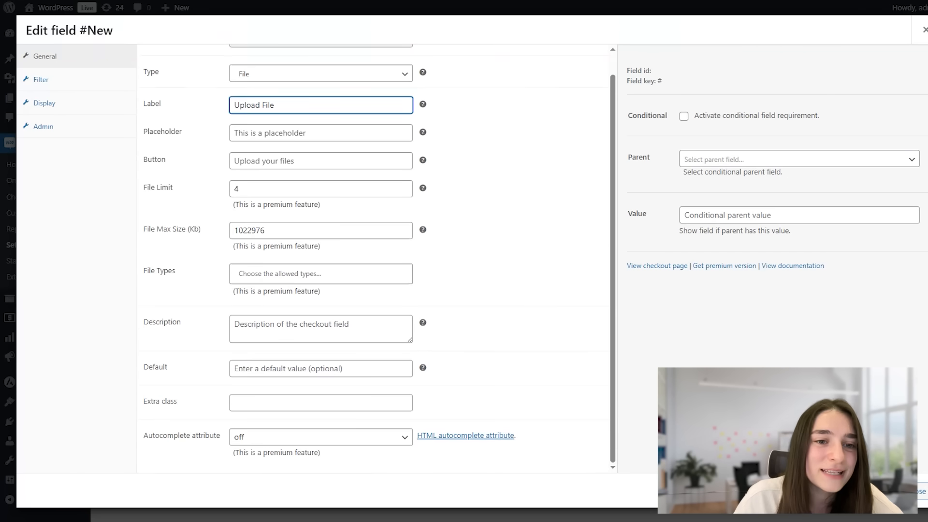
click(921, 30)
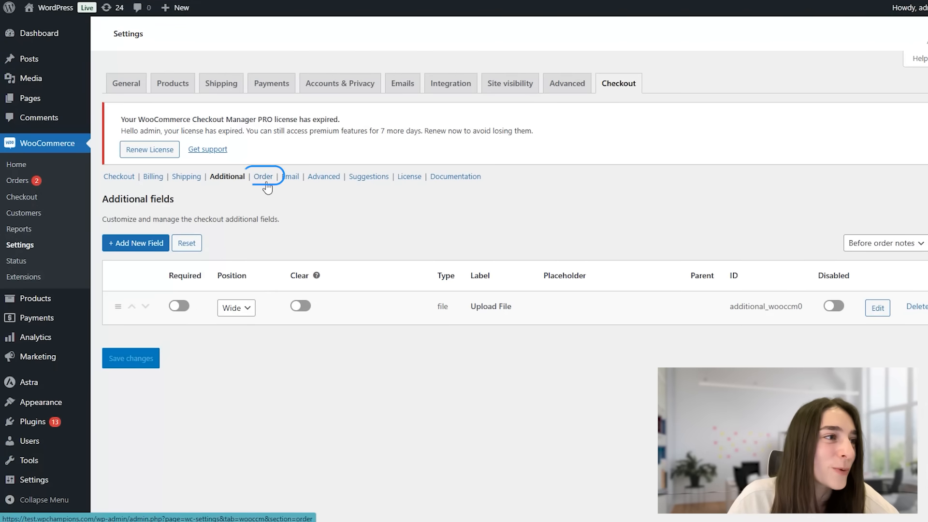
Open the Checkout Manager Order page showing upload file and custom field settings by order status.
click(261, 176)
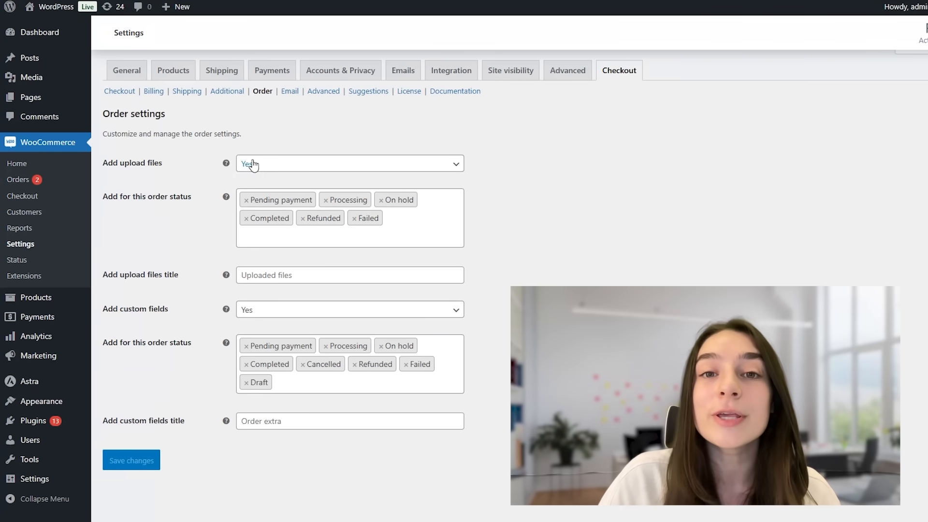
mouse_move(251, 166)
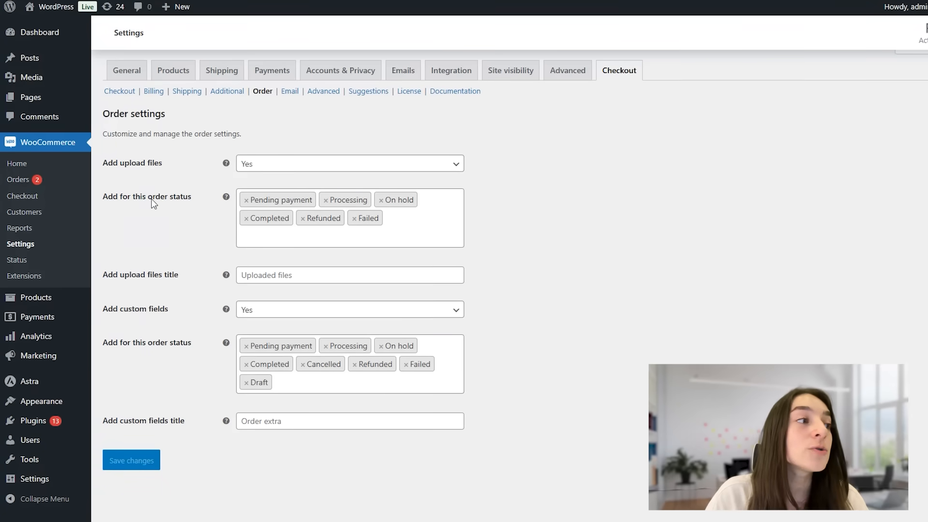
mouse_move(148, 193)
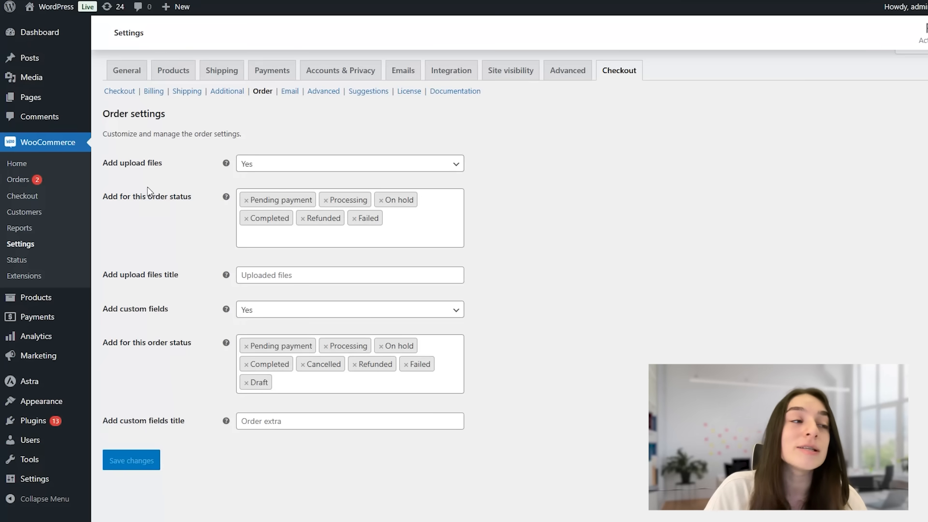
mouse_move(210, 182)
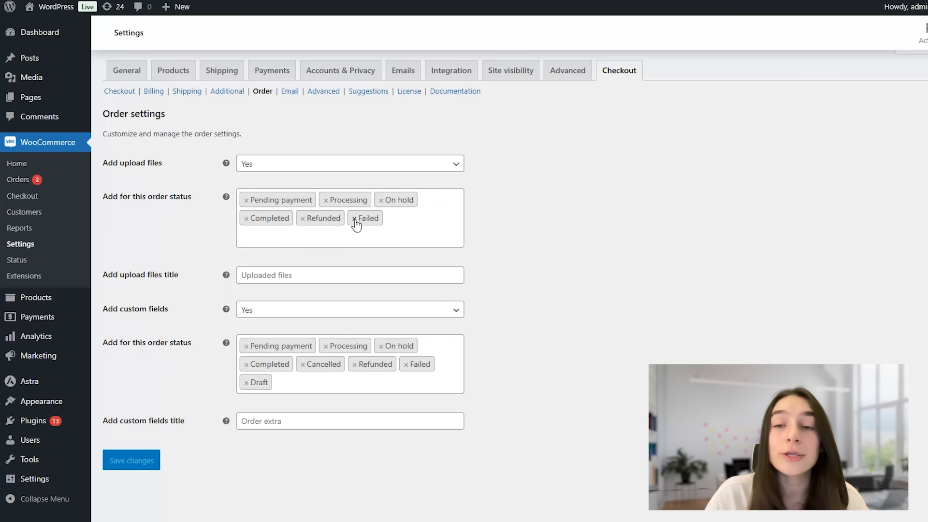
mouse_move(167, 313)
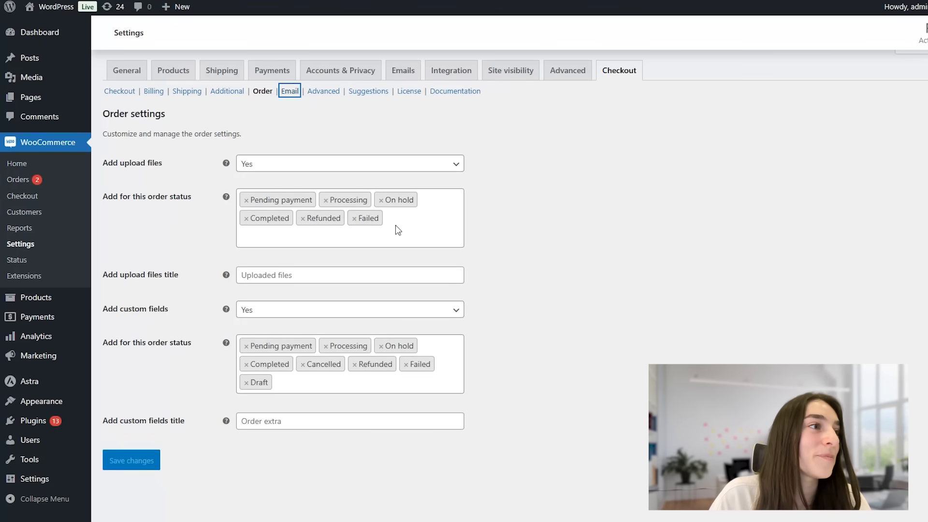
Scroll through the Email settings, where upload file and custom field options are premium.
scroll(down, 3)
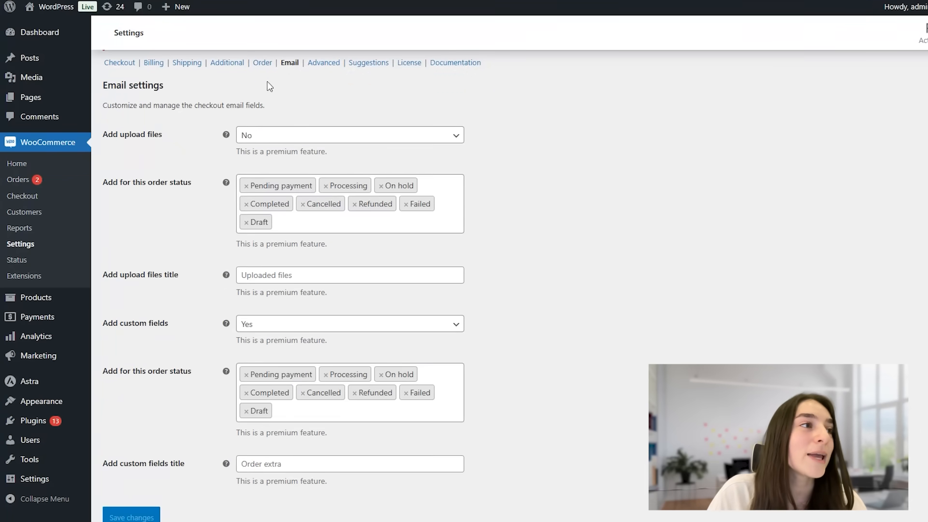
mouse_move(231, 197)
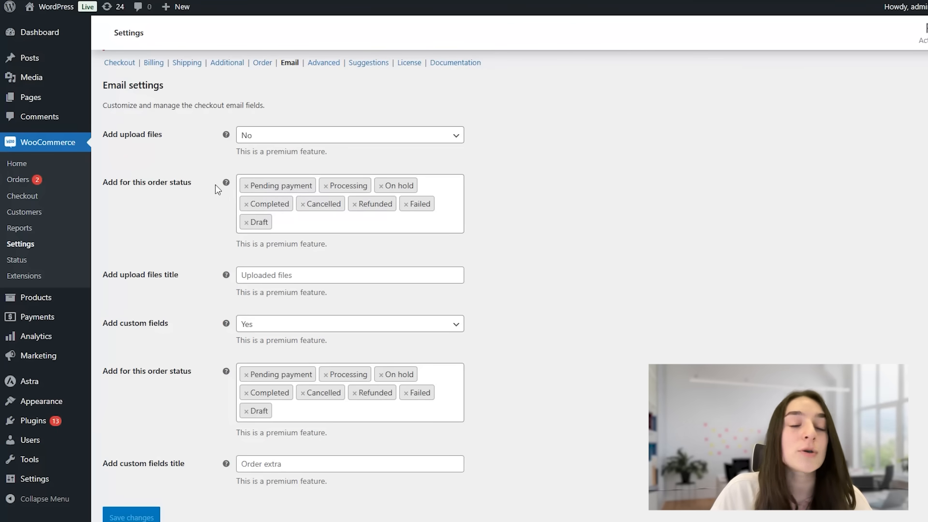
mouse_move(212, 202)
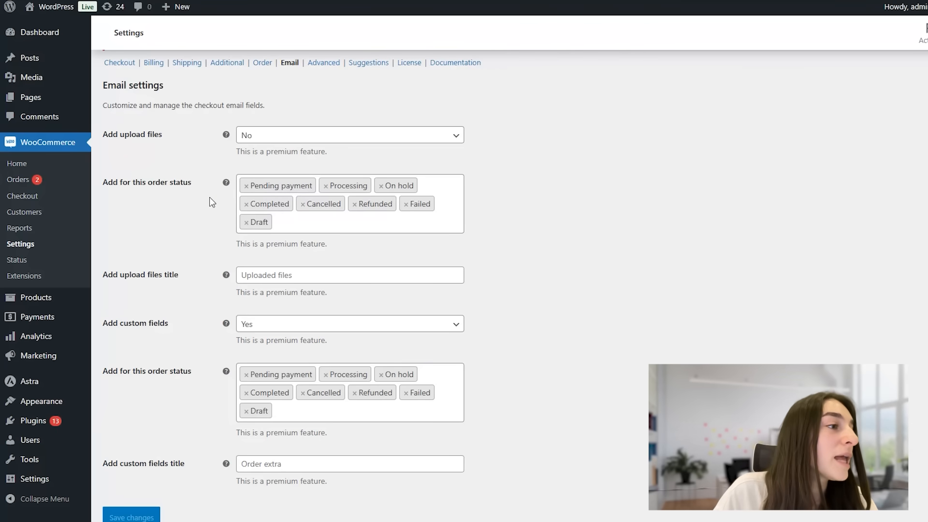